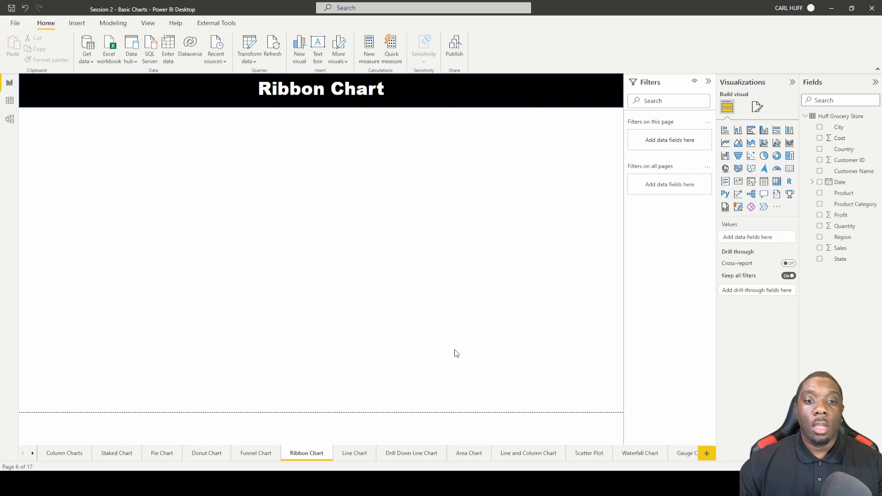
mouse_move(445, 299)
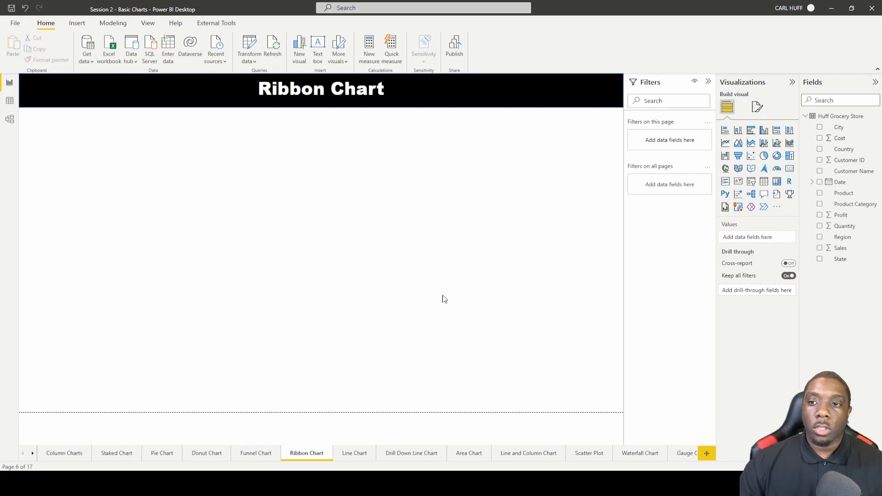
mouse_move(584, 253)
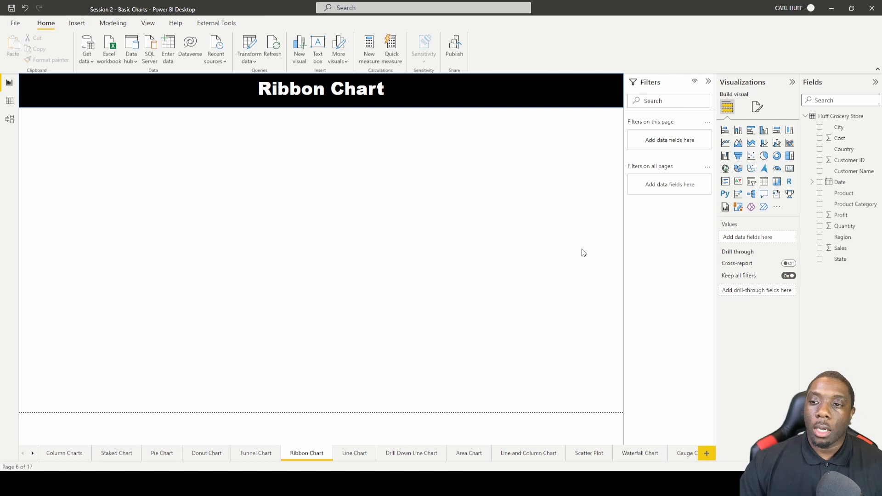
mouse_move(790, 143)
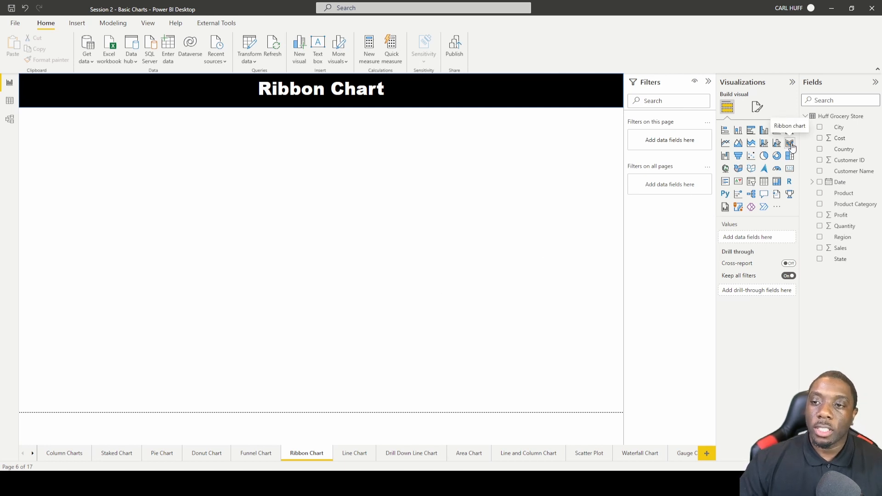
- Add a ribbon chart plotting Sales by Date, split by Product Category
left_click(790, 142)
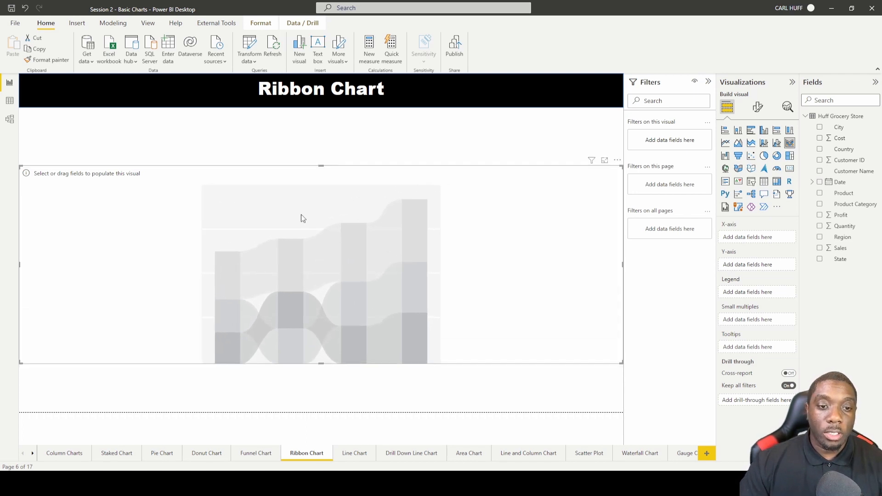
mouse_move(457, 267)
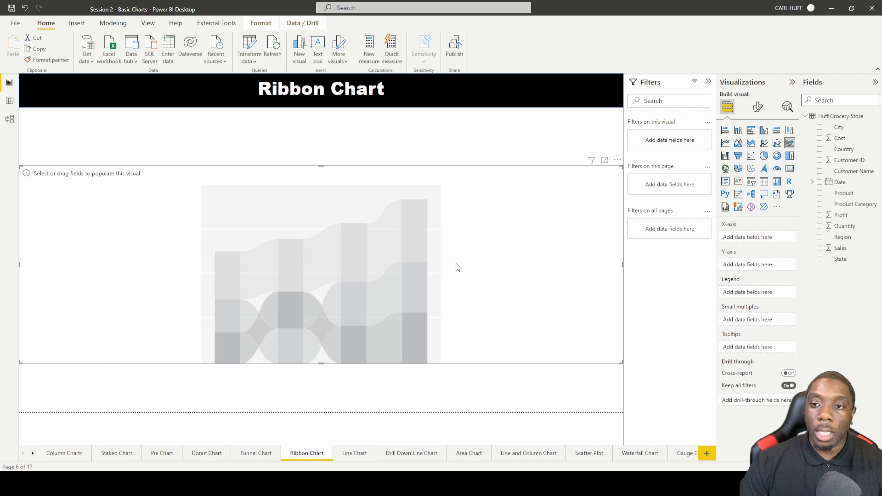
mouse_move(482, 257)
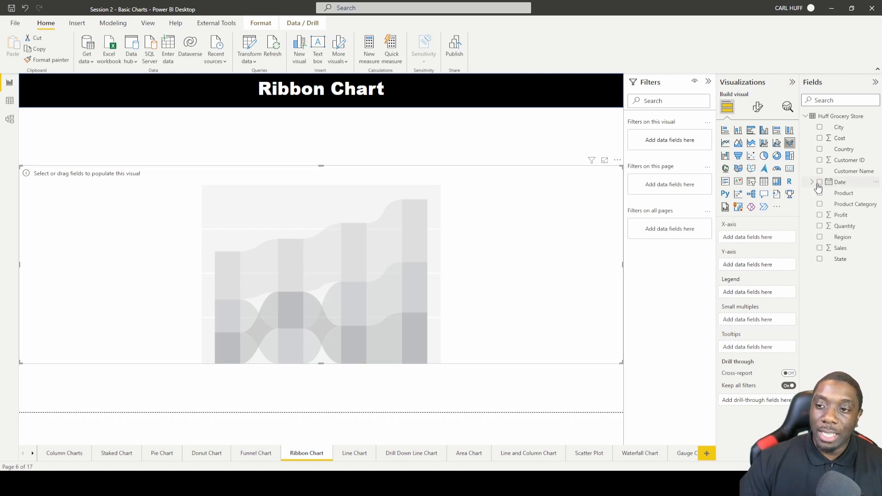
left_click(820, 182)
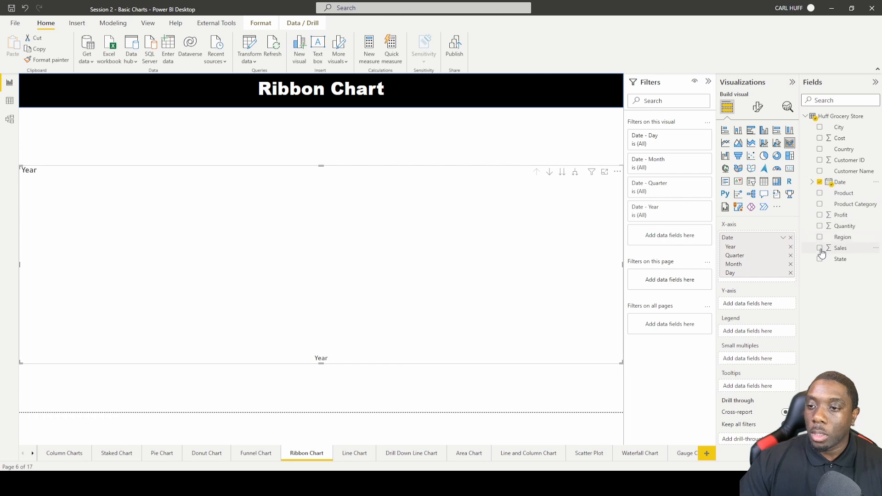
left_click(821, 248)
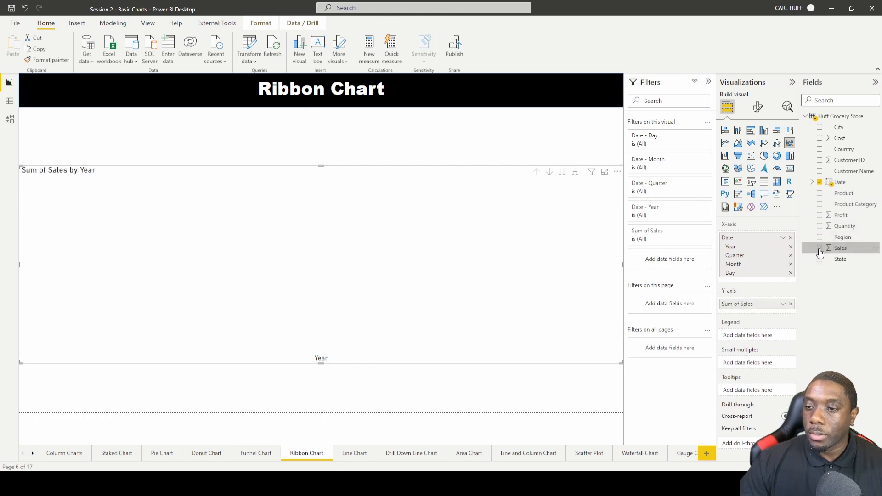
left_click(820, 248)
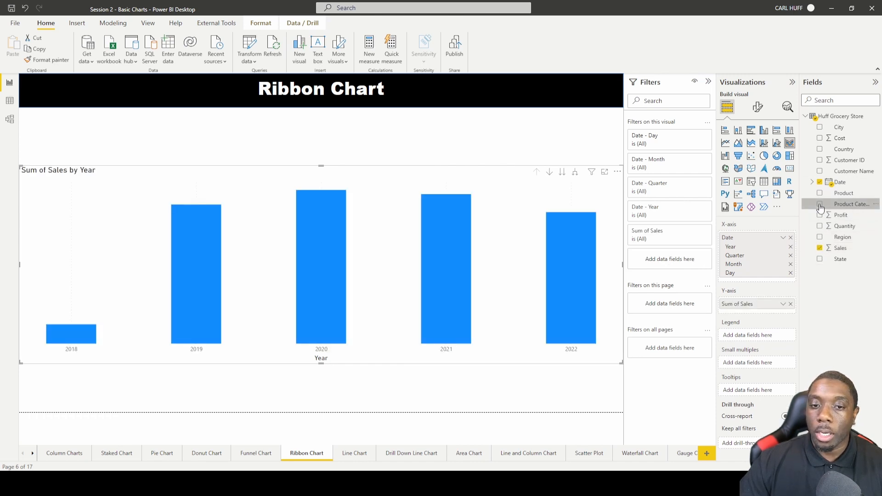
left_click(820, 206)
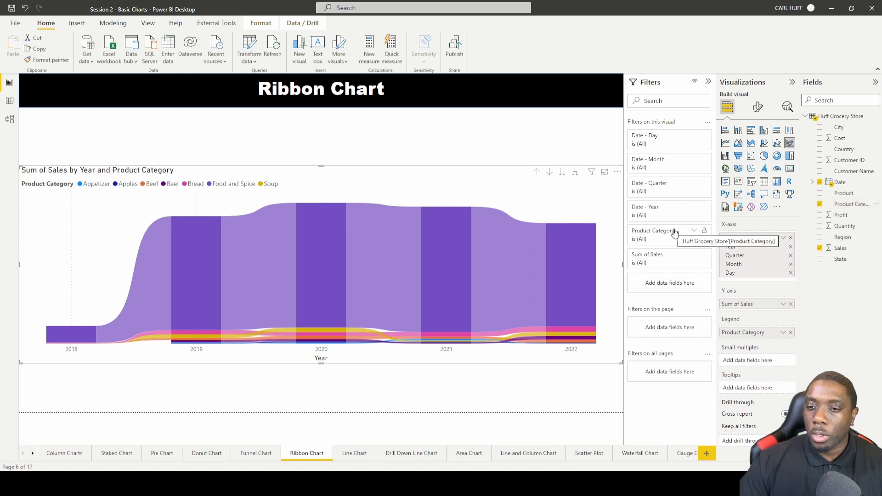
- Filter Product Category to all categories except Food and Spice
left_click(670, 235)
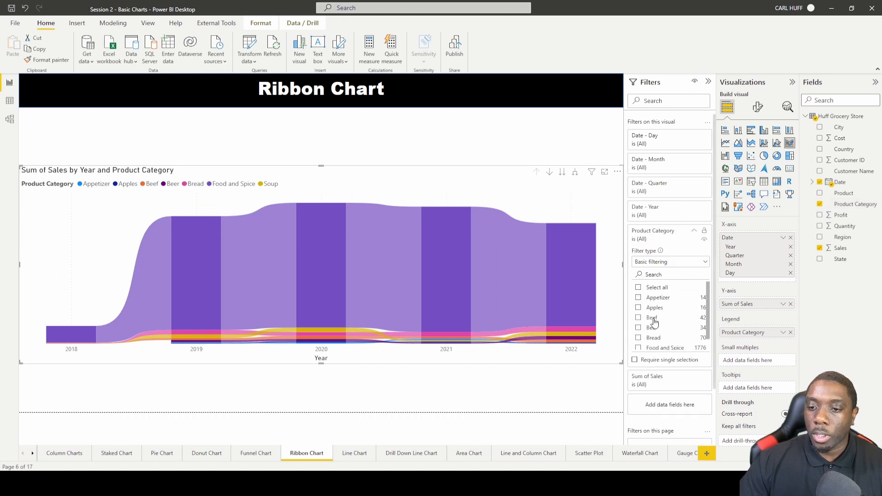
left_click(638, 287)
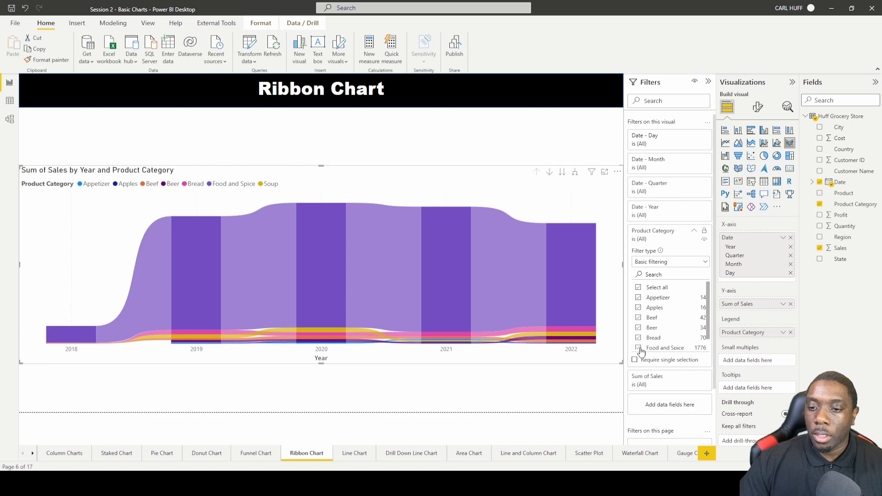
left_click(639, 347)
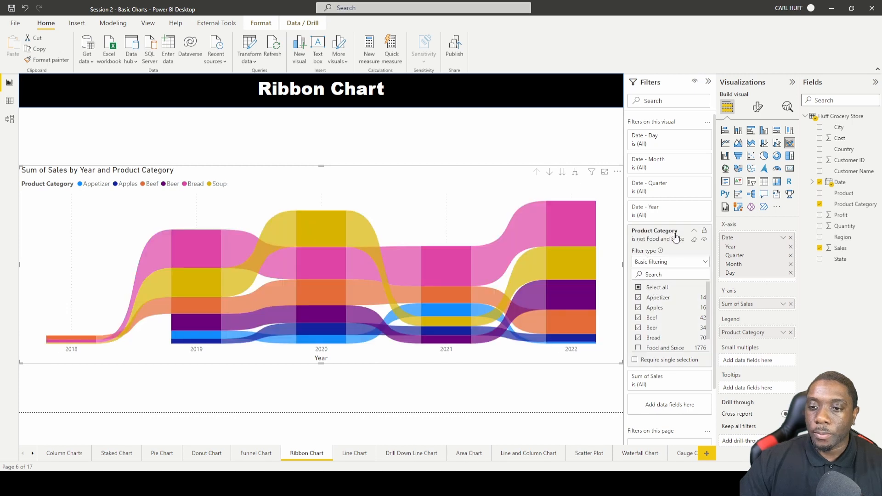
- Collapse the Product Category filter card
left_click(694, 231)
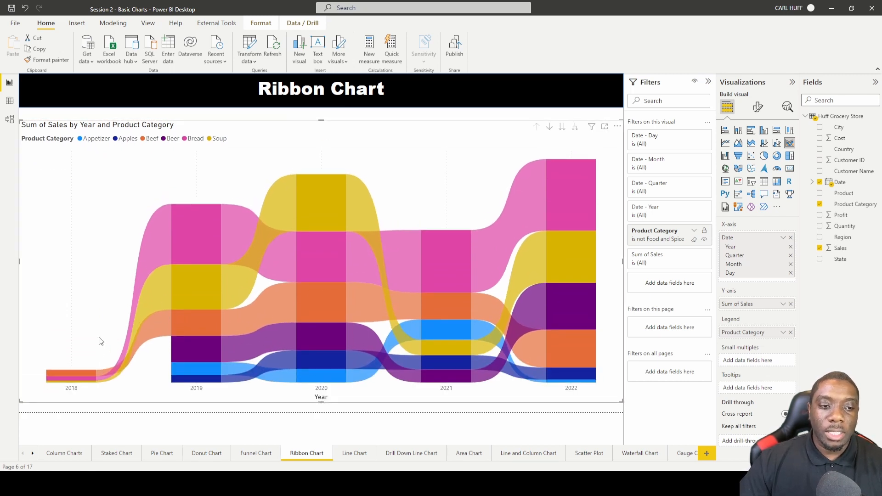
mouse_move(85, 387)
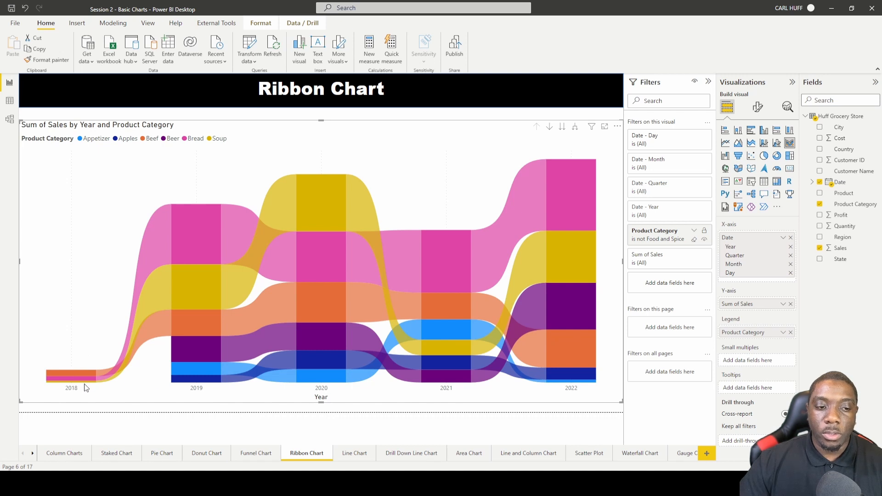
mouse_move(571, 390)
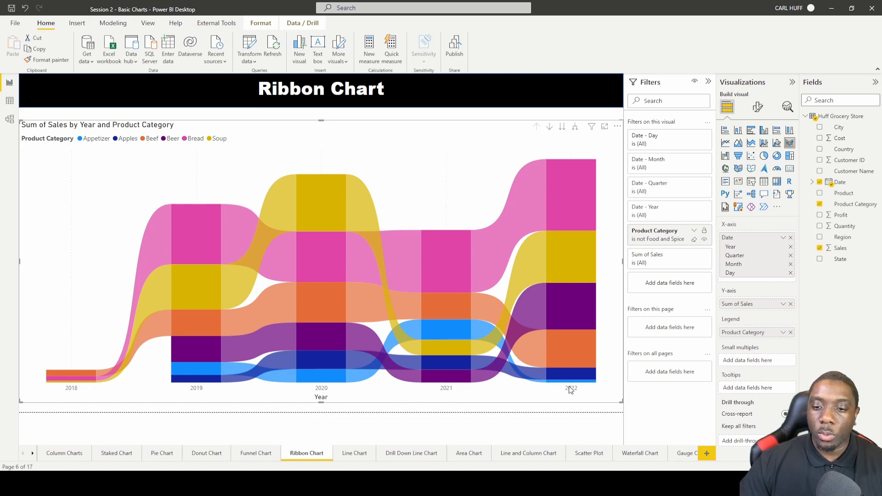
mouse_move(158, 214)
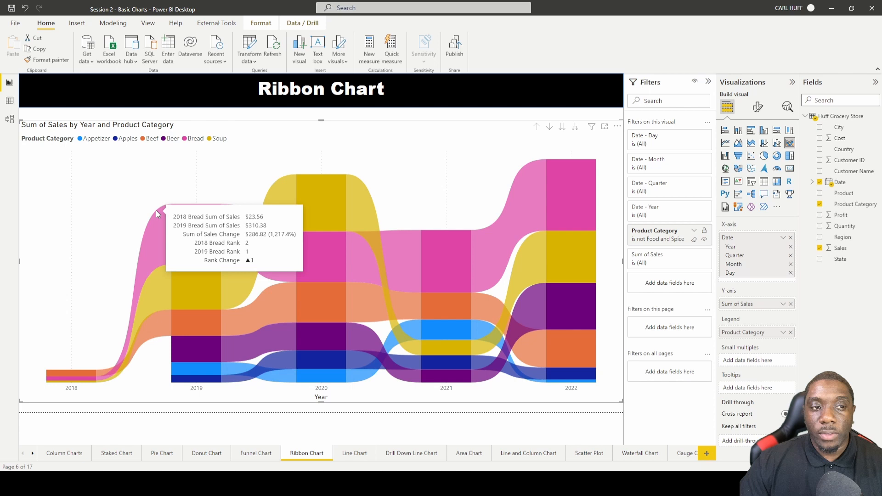
mouse_move(197, 211)
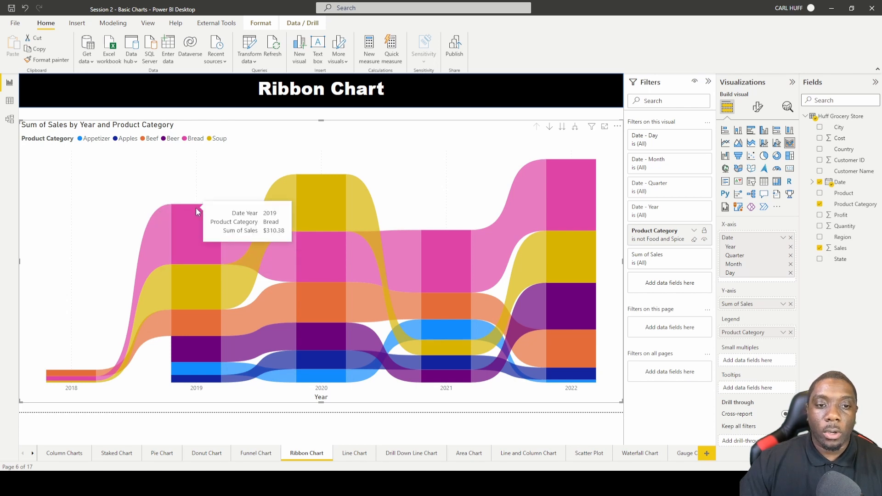
mouse_move(73, 293)
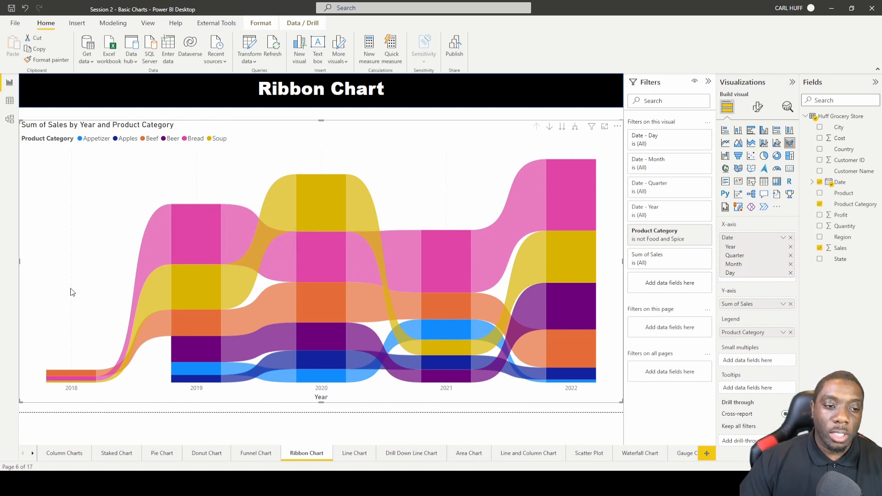
mouse_move(64, 376)
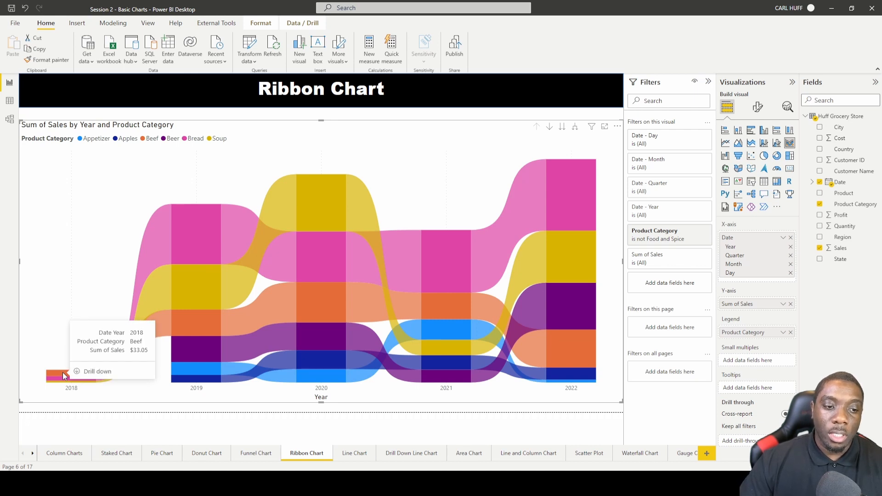
mouse_move(153, 258)
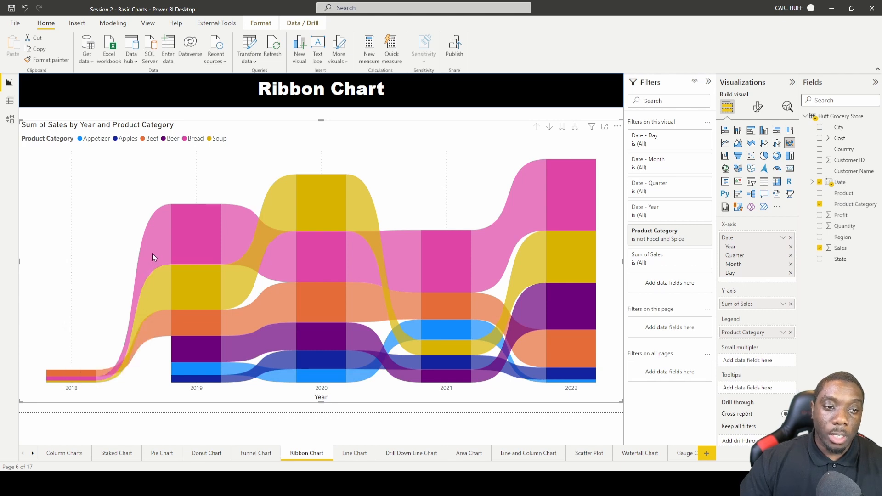
mouse_move(155, 256)
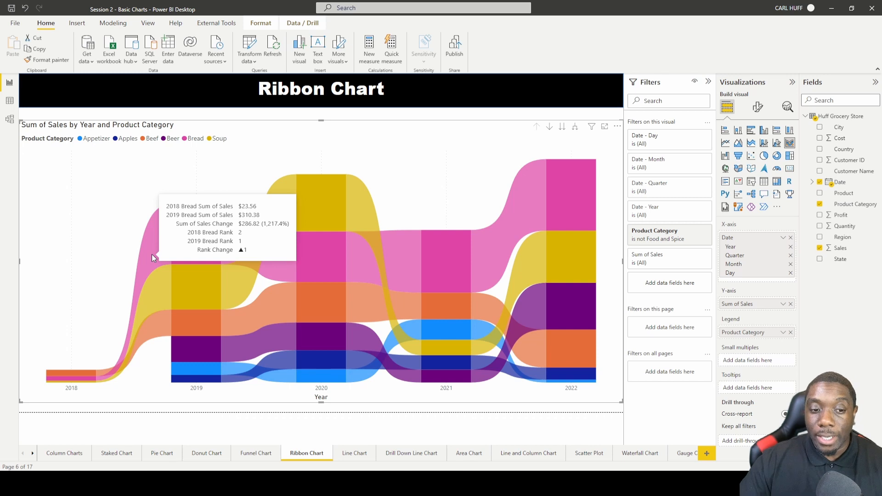
mouse_move(203, 251)
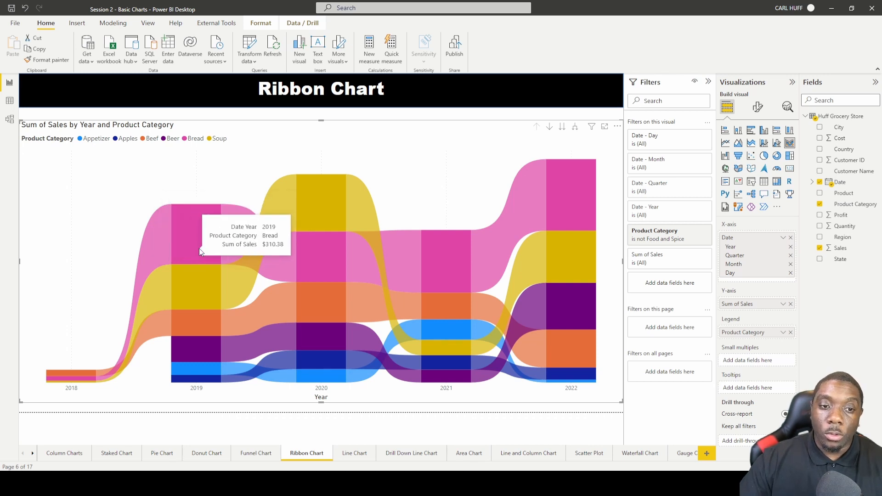
mouse_move(225, 255)
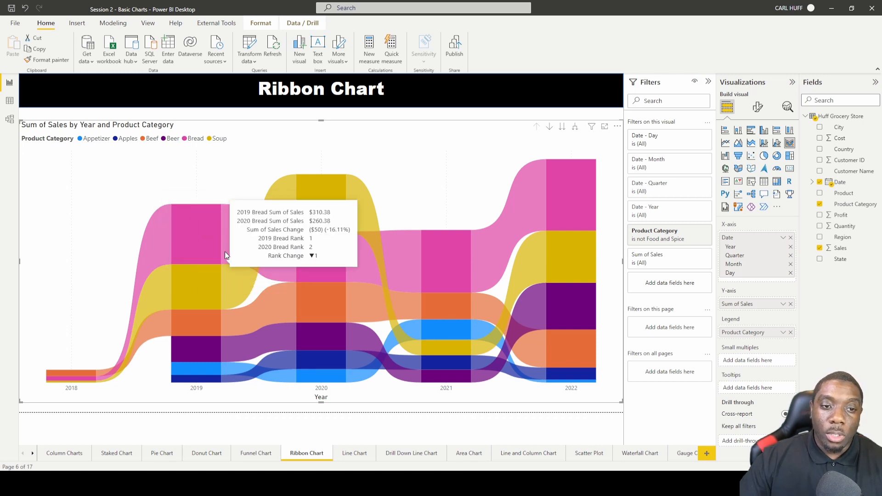
mouse_move(253, 254)
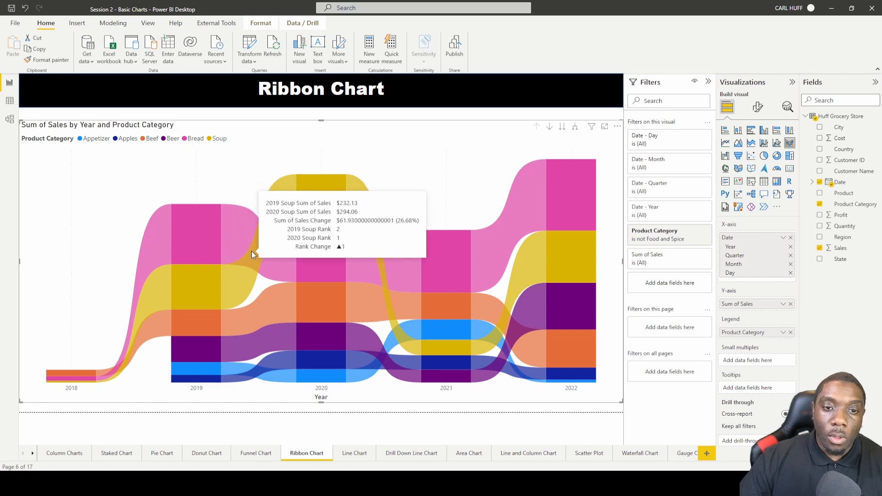
mouse_move(248, 286)
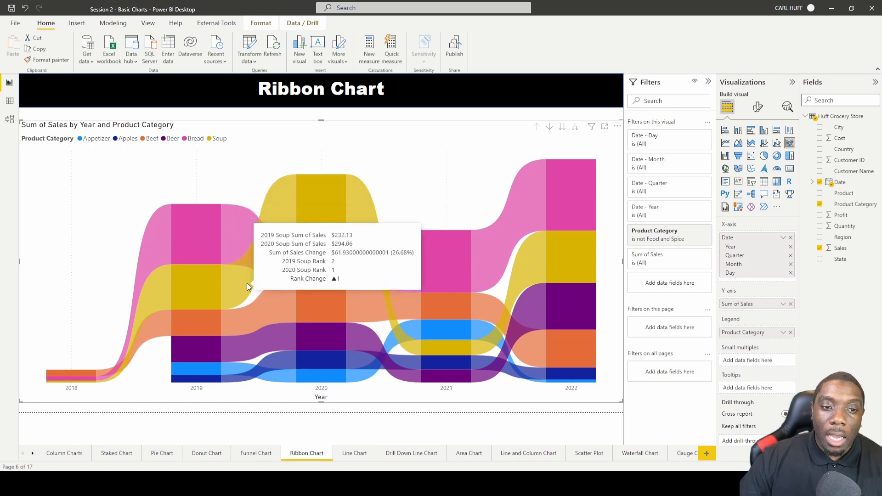
mouse_move(289, 300)
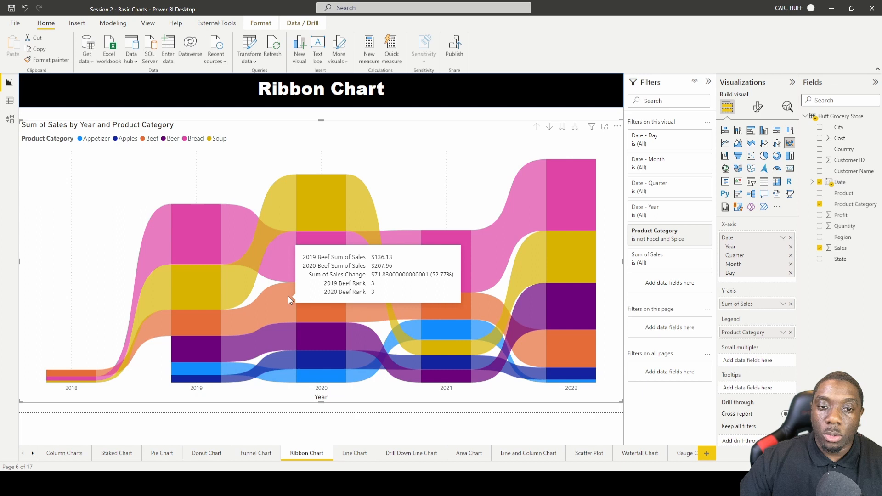
mouse_move(441, 253)
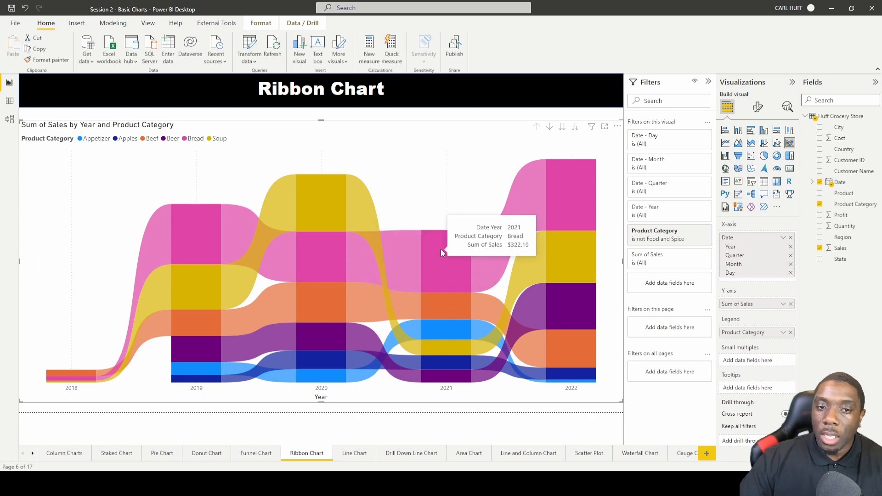
mouse_move(442, 251)
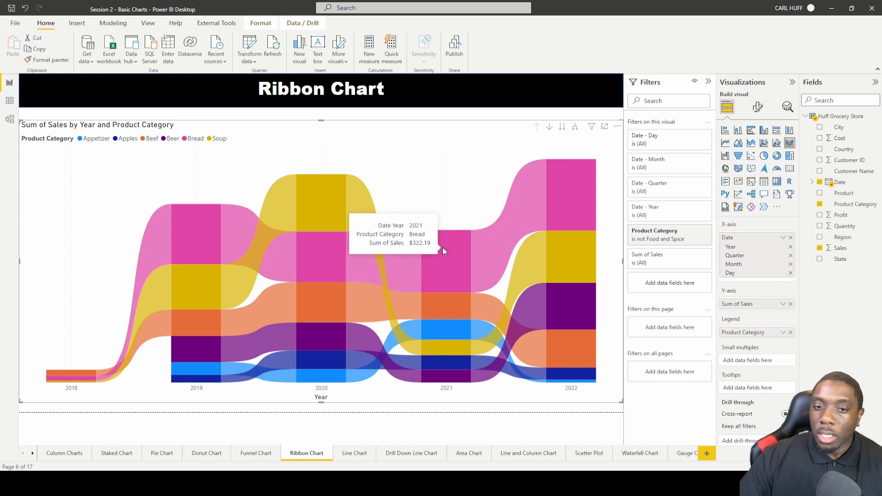
mouse_move(500, 243)
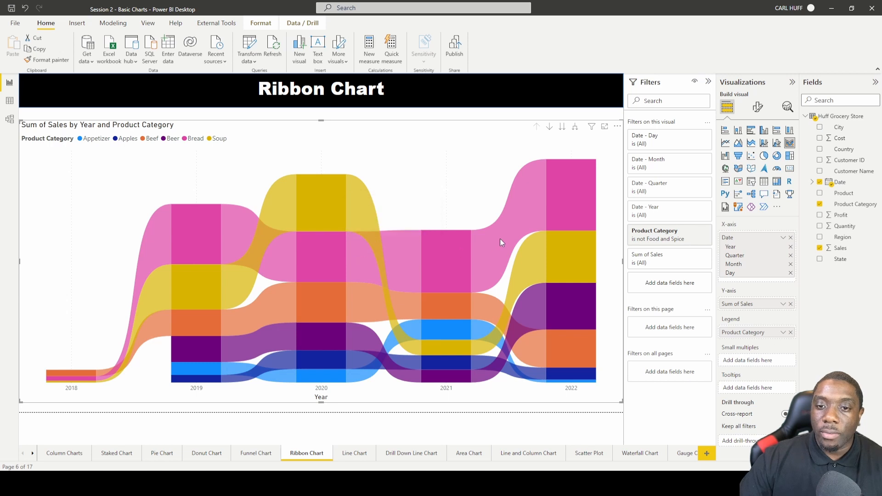
mouse_move(501, 242)
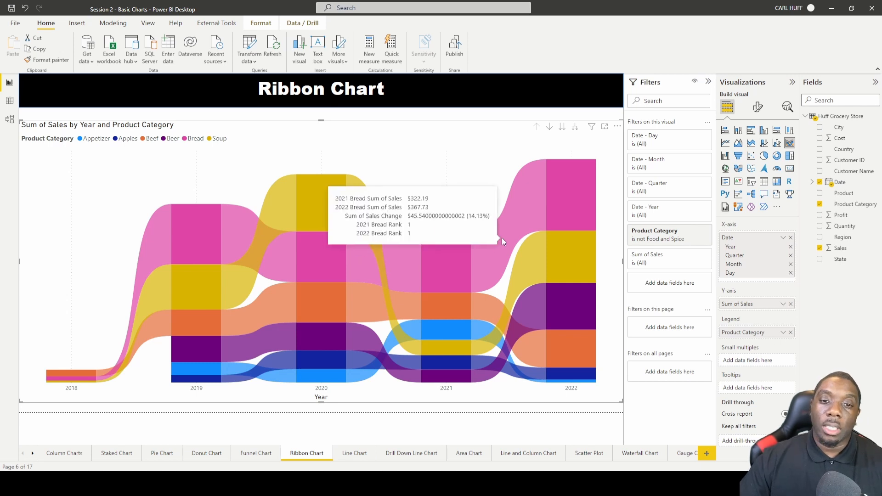
mouse_move(506, 243)
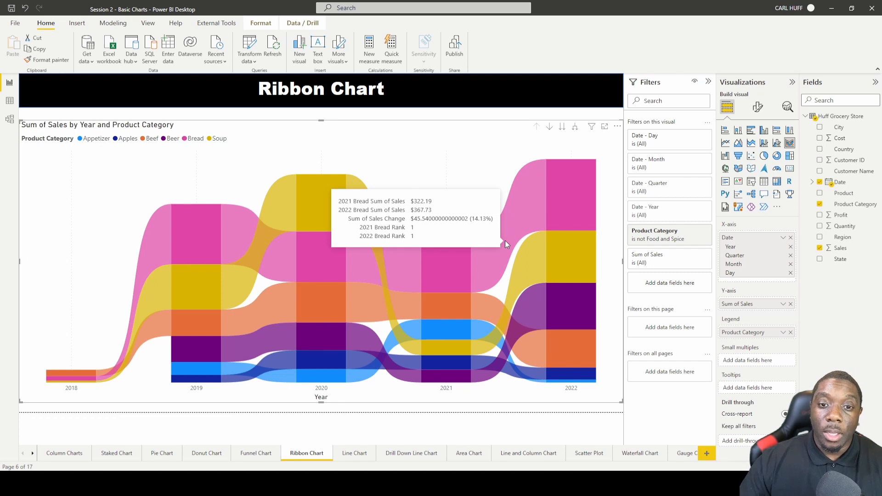
mouse_move(512, 249)
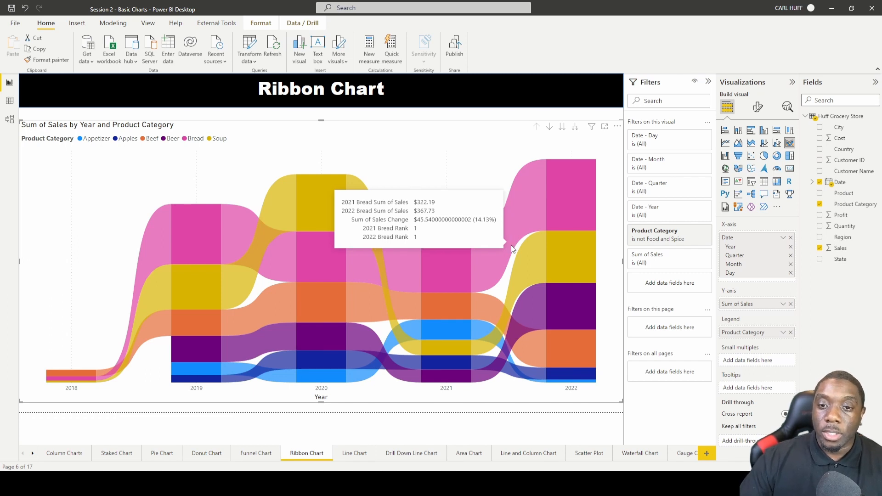
mouse_move(521, 265)
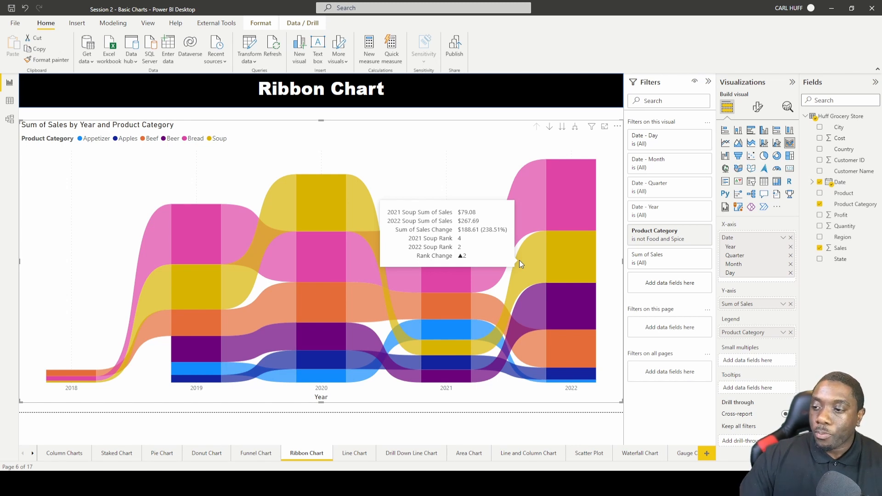
mouse_move(552, 248)
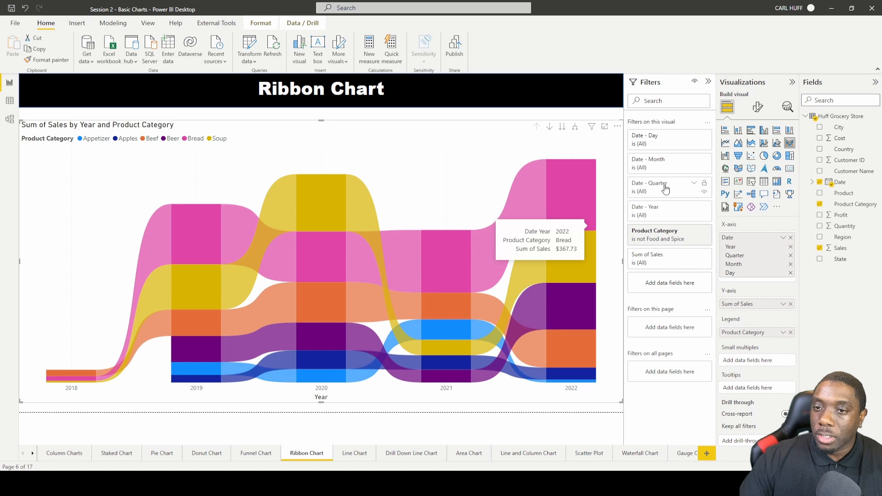
mouse_move(757, 108)
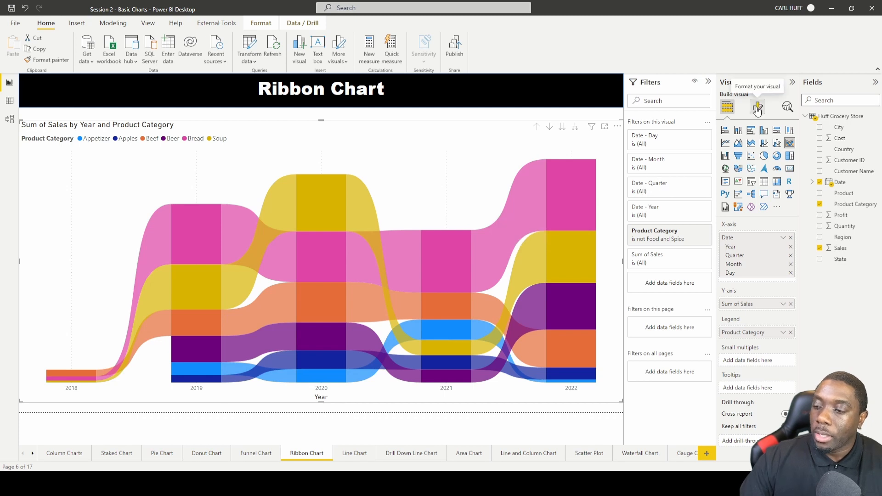
- In Format visual, set the Appetizer ribbon colour to red
left_click(758, 107)
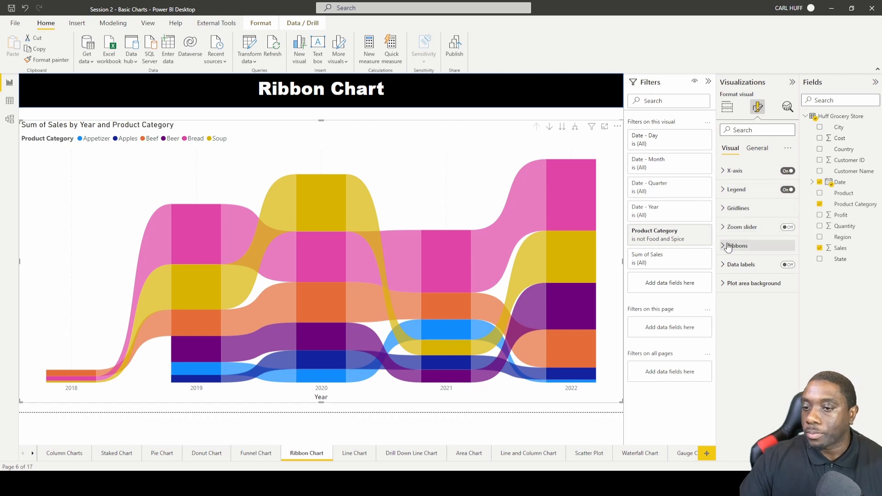
left_click(736, 245)
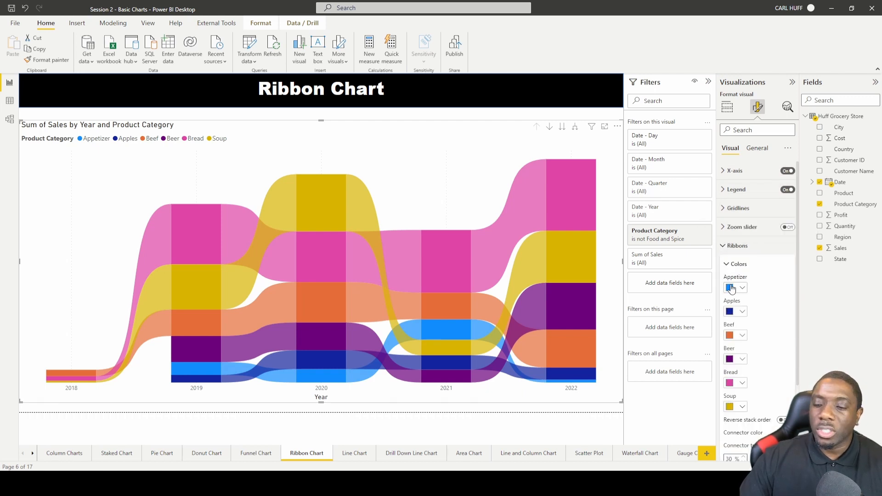
left_click(743, 288)
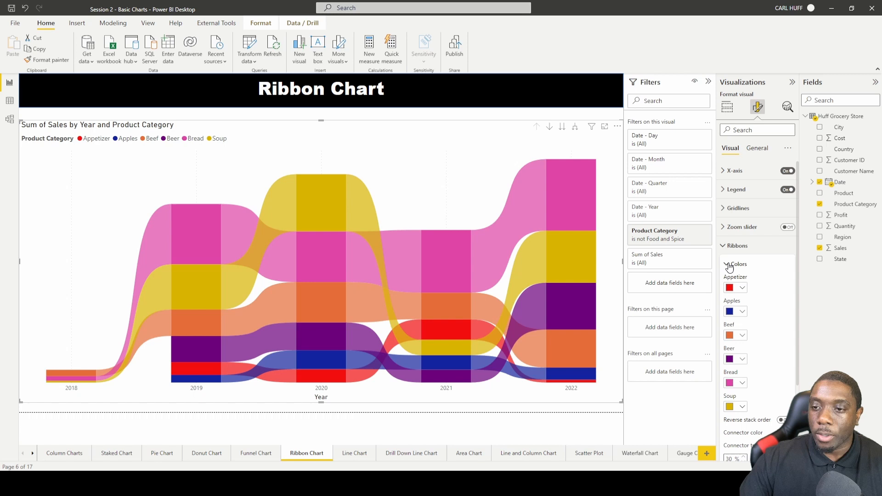
- Try a categorical X-axis type, then switch it back to continuous
left_click(735, 170)
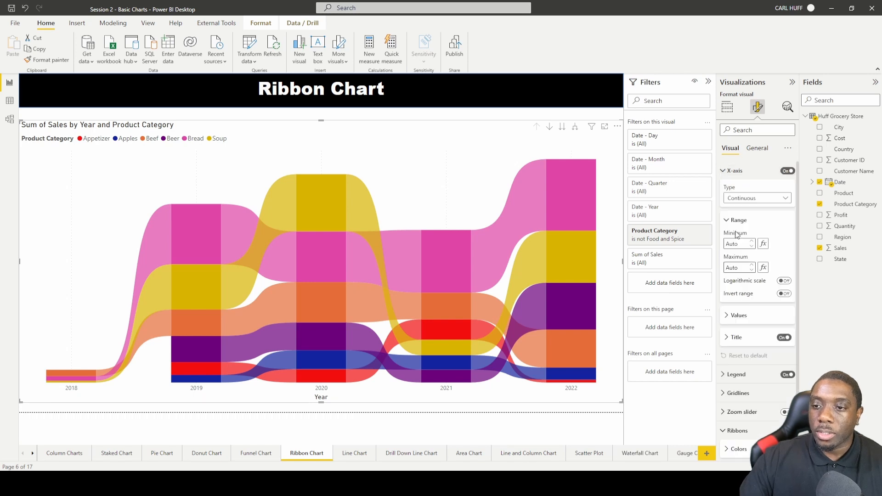
mouse_move(757, 199)
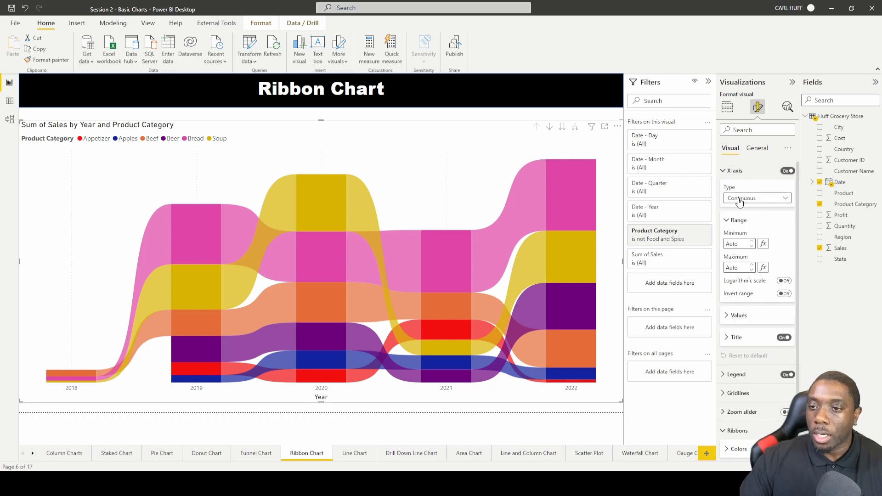
left_click(754, 197)
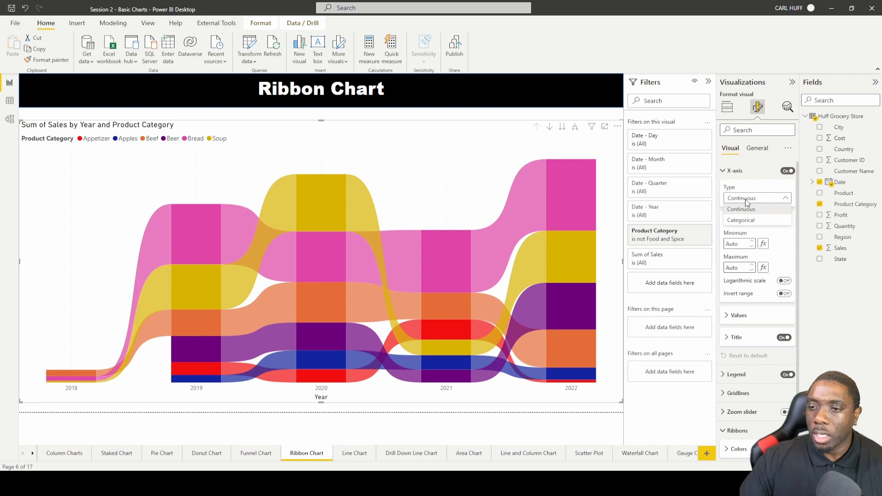
left_click(756, 219)
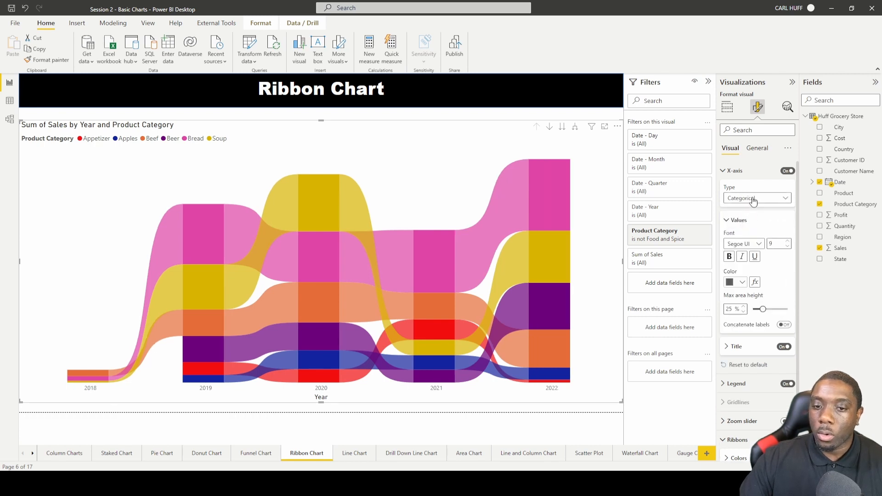
left_click(754, 197)
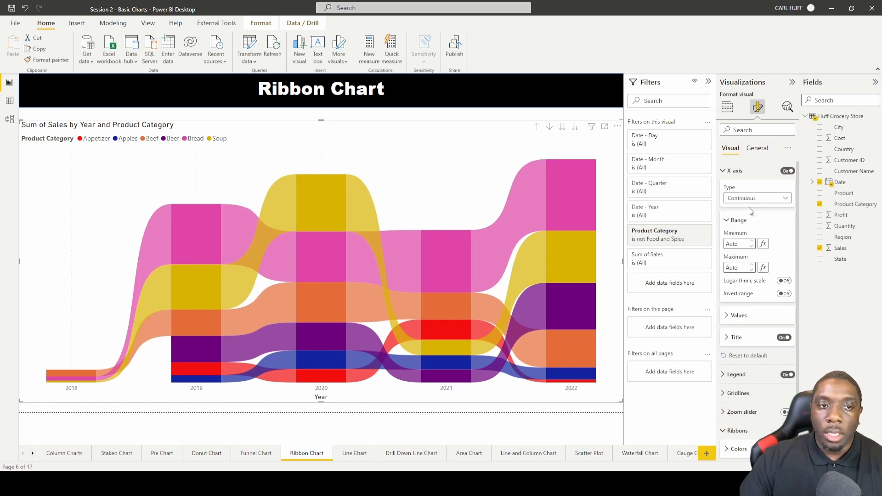
mouse_move(736, 219)
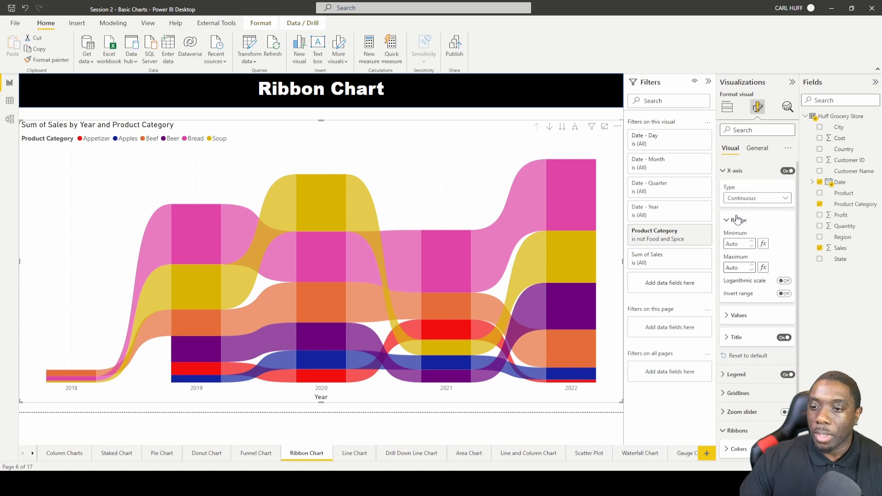
mouse_move(727, 316)
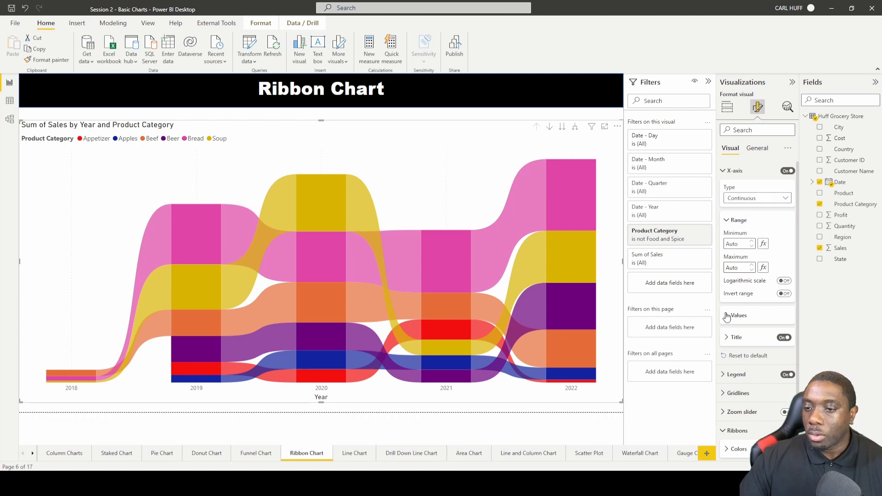
- Choose a new colour for the X-axis year labels
left_click(736, 315)
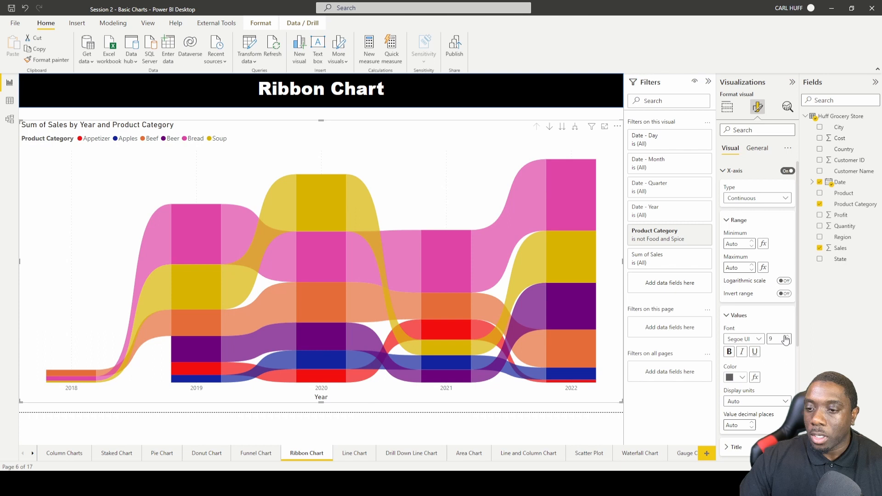
left_click(740, 377)
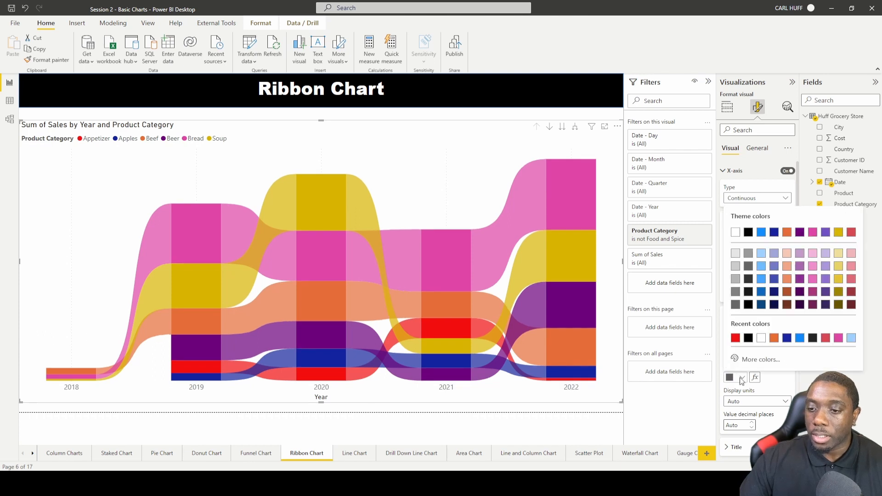
left_click(730, 377)
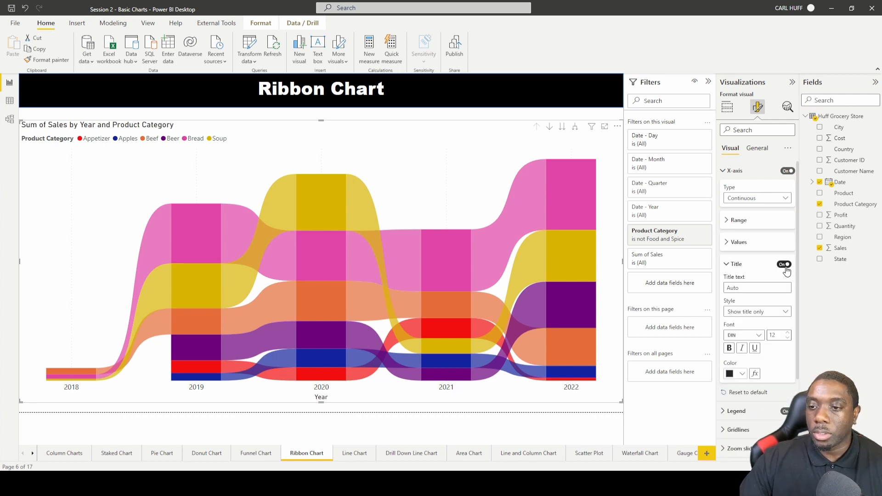
left_click(784, 265)
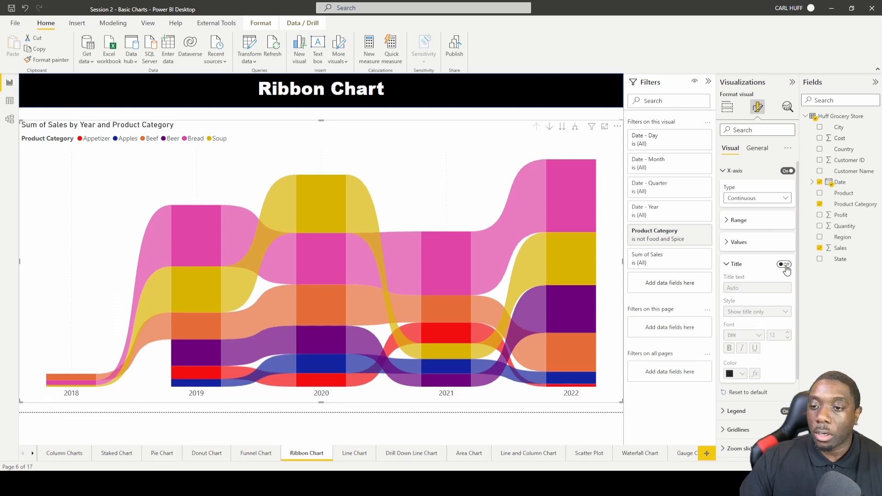
left_click(784, 265)
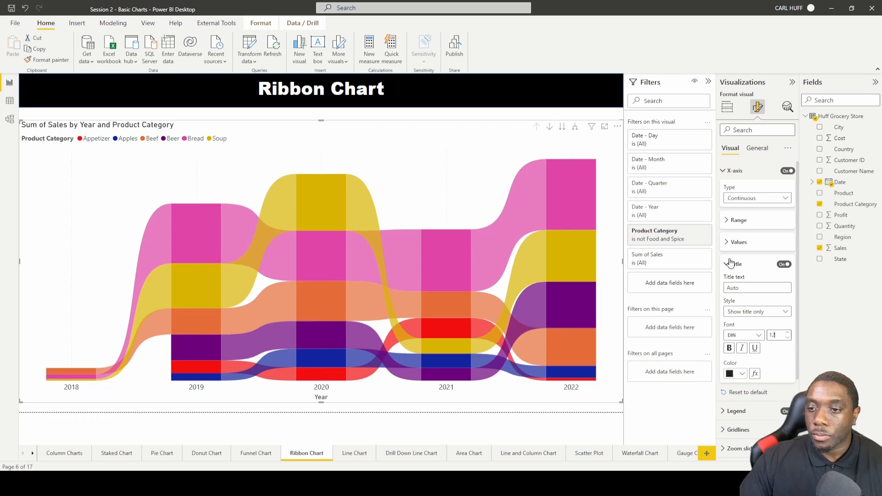
left_click(736, 264)
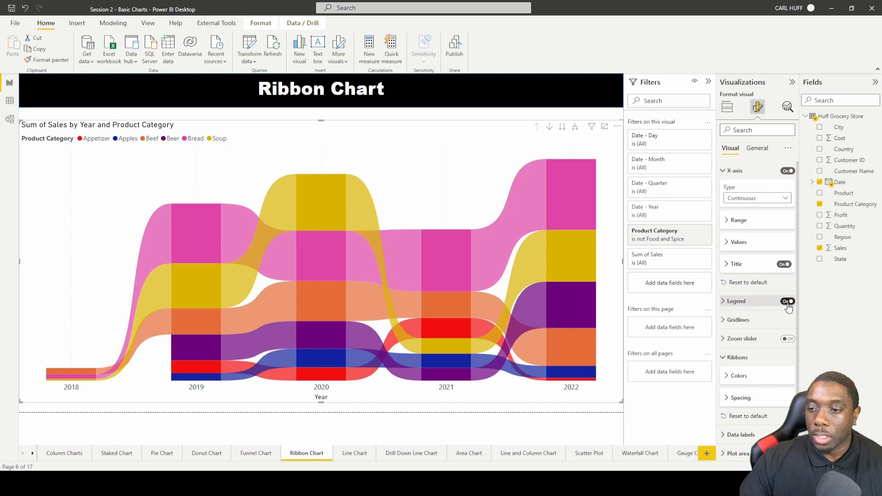
- Toggle the legend off and on, set its position to Top center
left_click(787, 301)
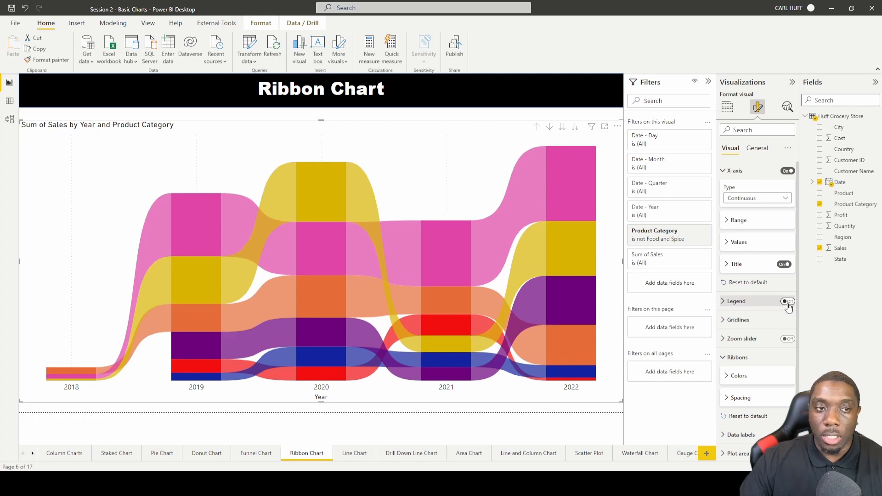
left_click(786, 301)
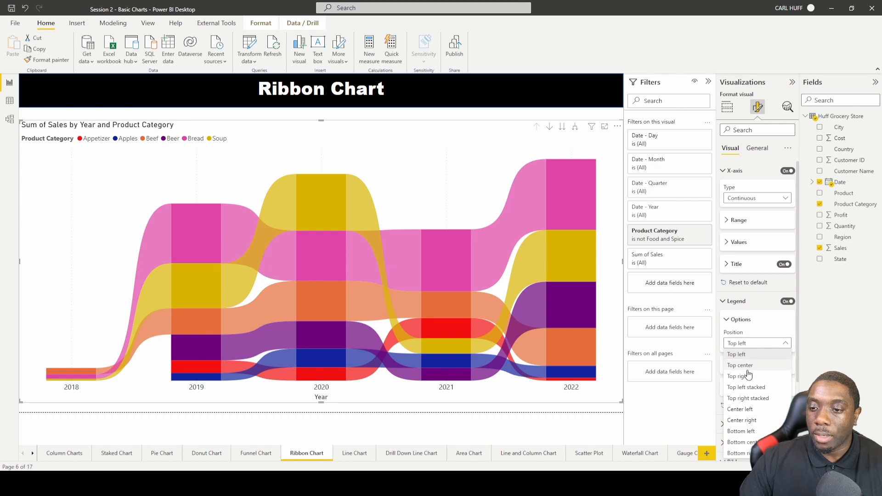
left_click(738, 376)
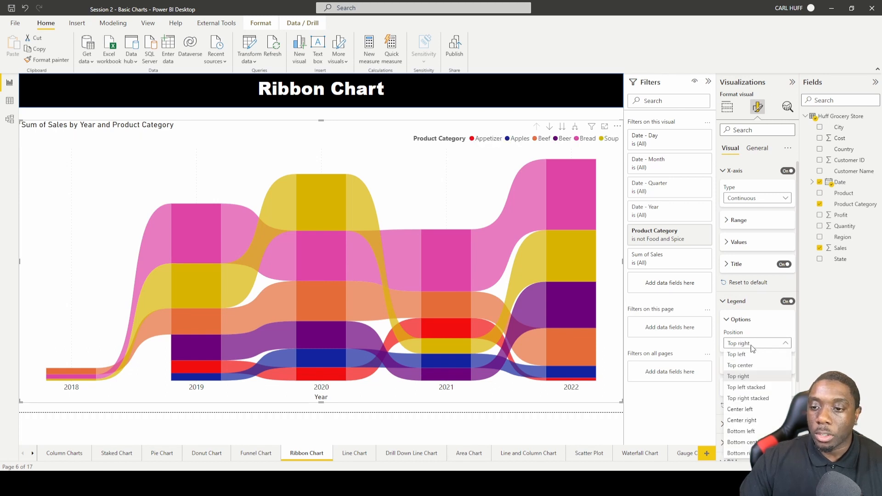
left_click(740, 365)
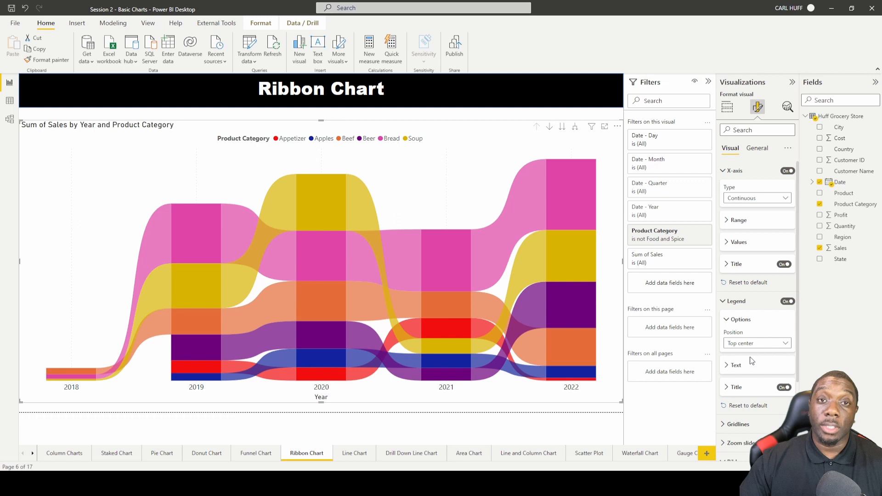
left_click(727, 301)
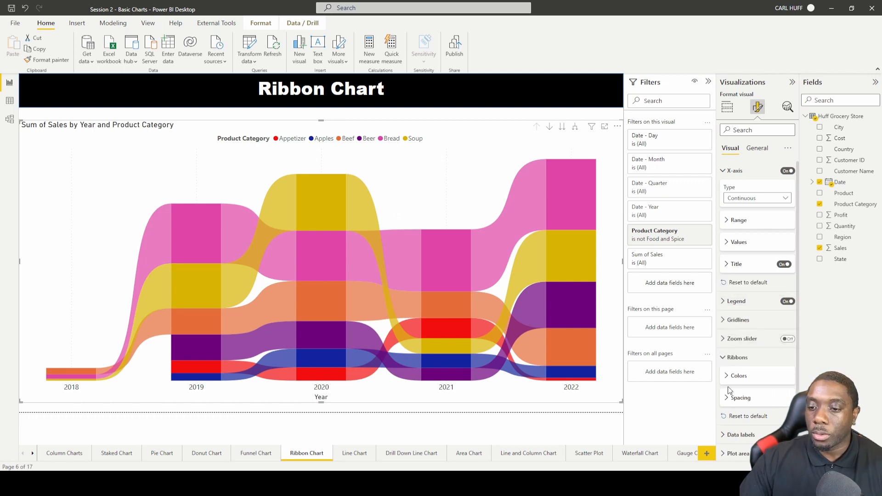
- Under Ribbons > Spacing, adjust minimum category width to 24 px
left_click(740, 398)
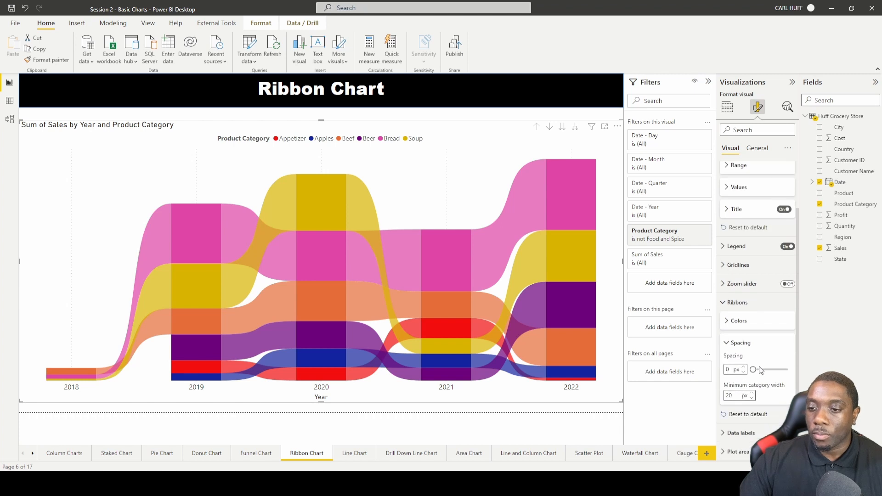
mouse_move(752, 389)
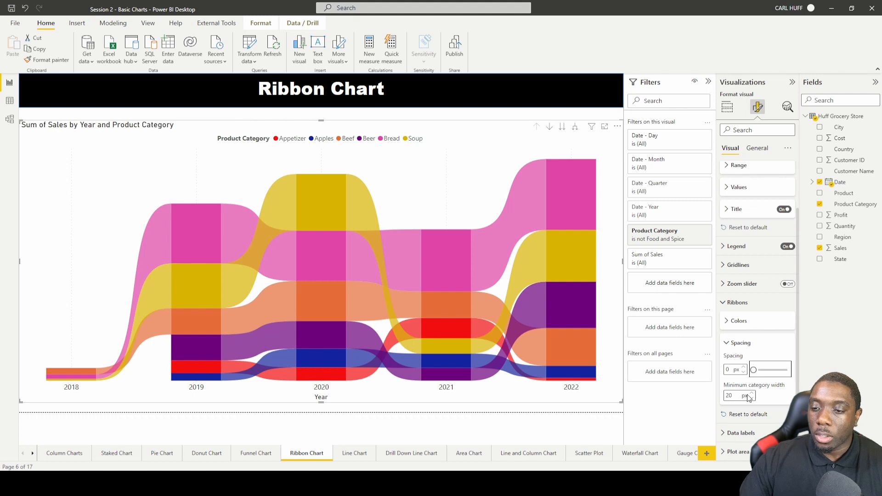
left_click(752, 394)
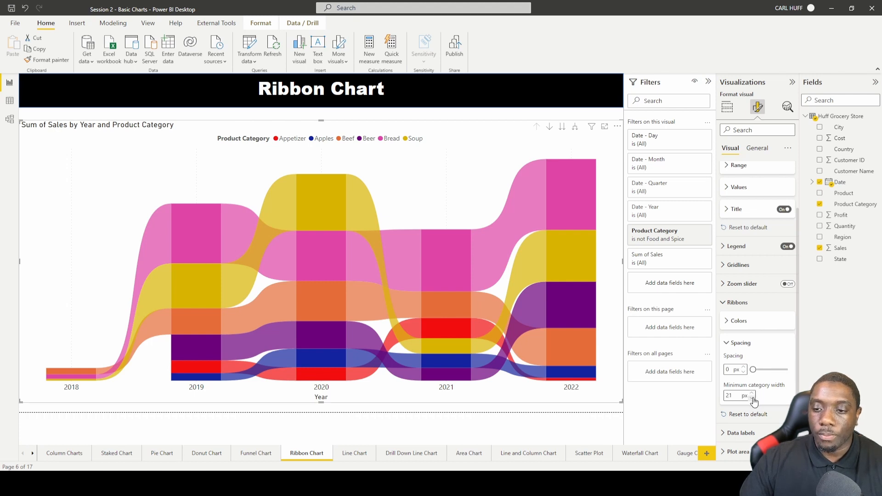
left_click(752, 398)
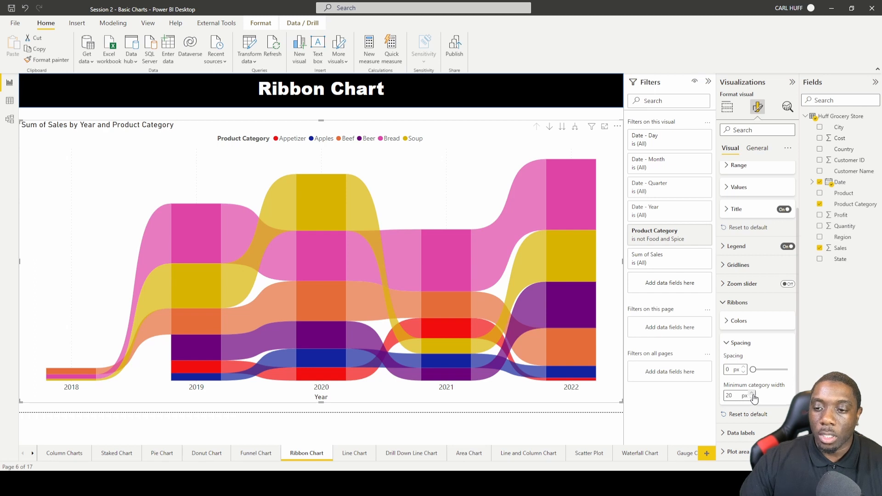
left_click(753, 393)
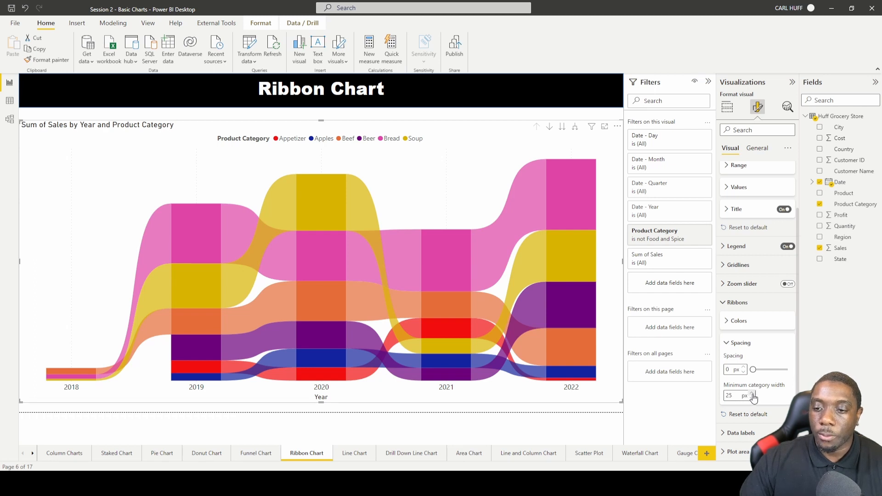
left_click(753, 394)
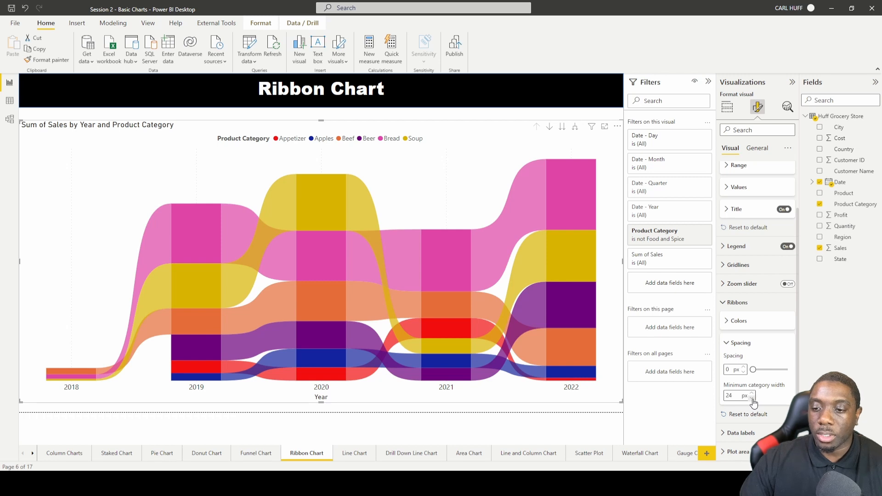
mouse_move(739, 432)
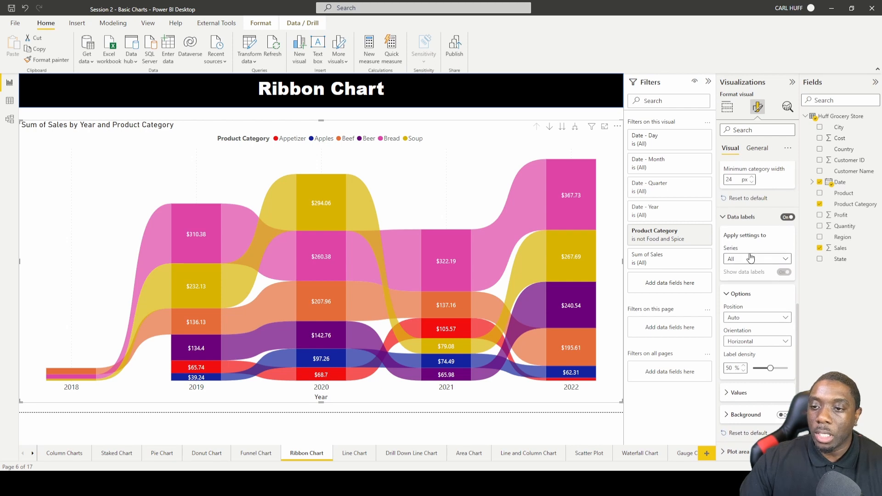
- Keep data labels on All series, positioned Inside end with Horizontal orientation
left_click(757, 258)
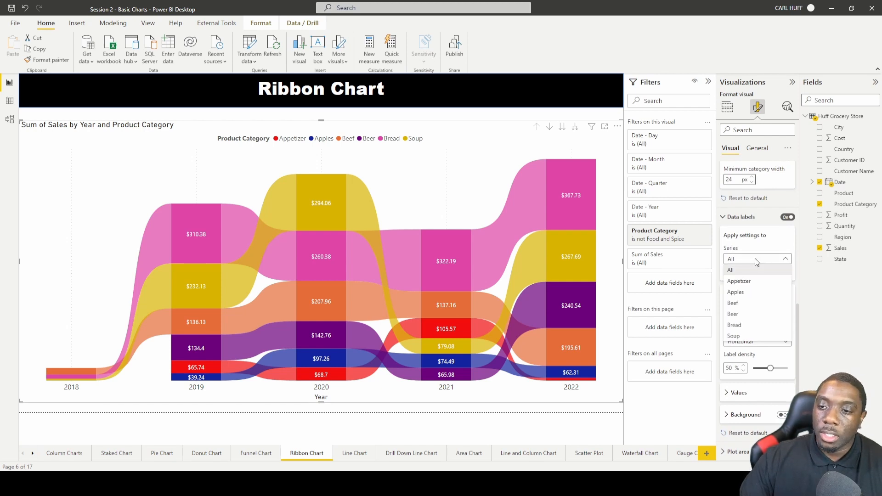
mouse_move(743, 281)
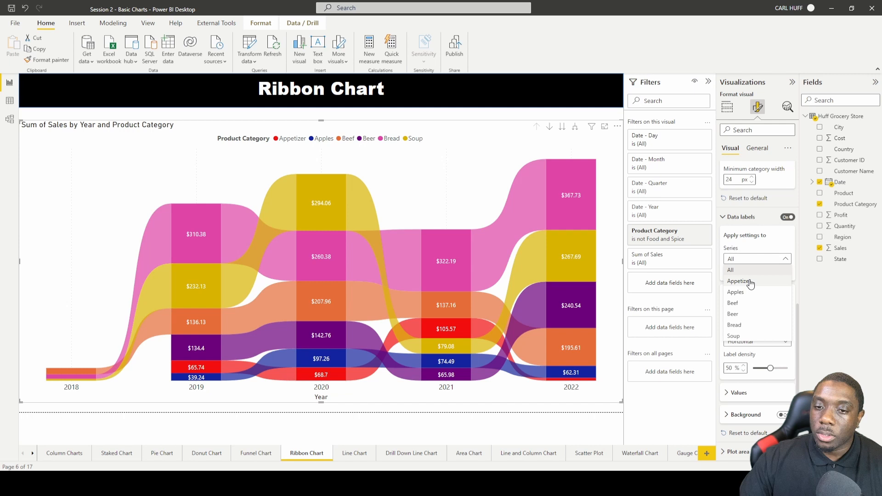
left_click(741, 281)
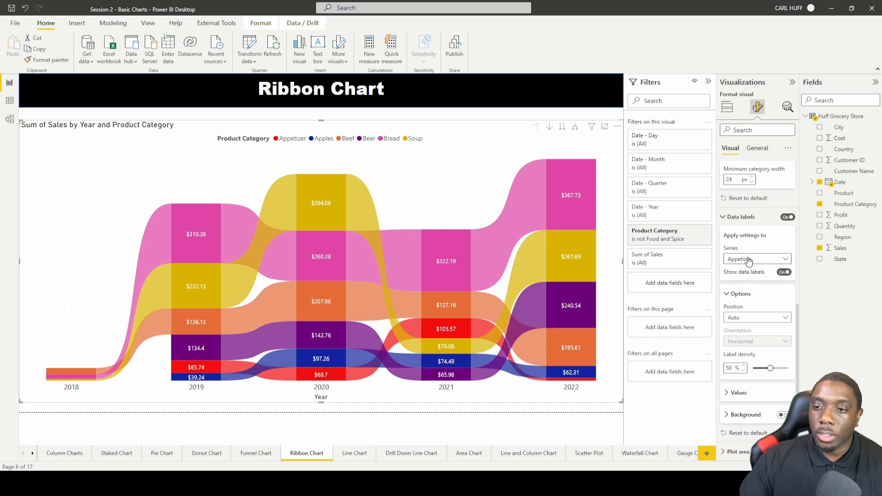
left_click(754, 259)
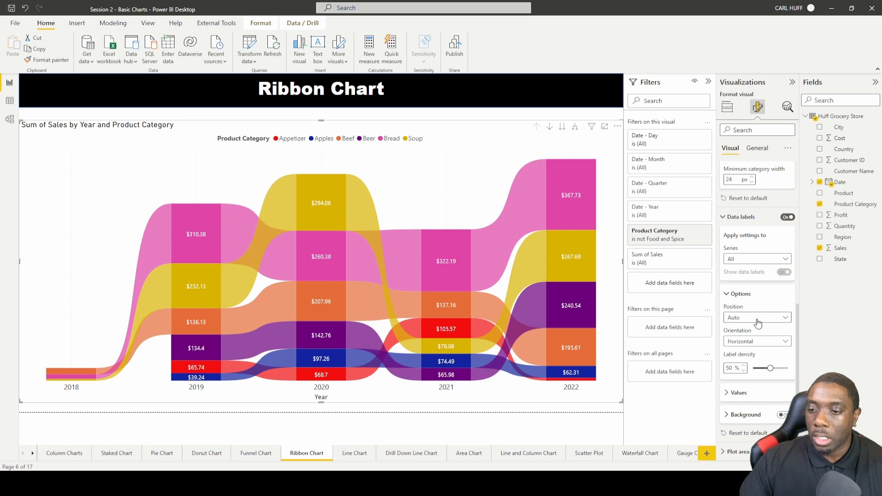
left_click(757, 318)
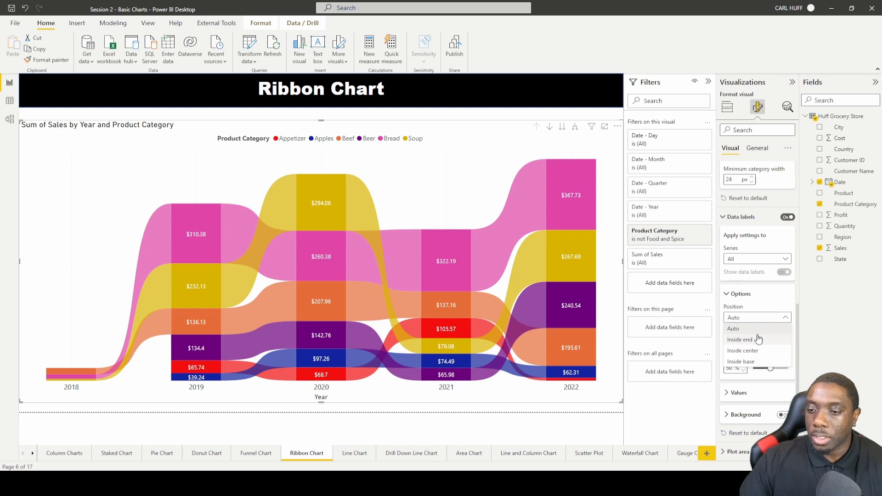
left_click(757, 339)
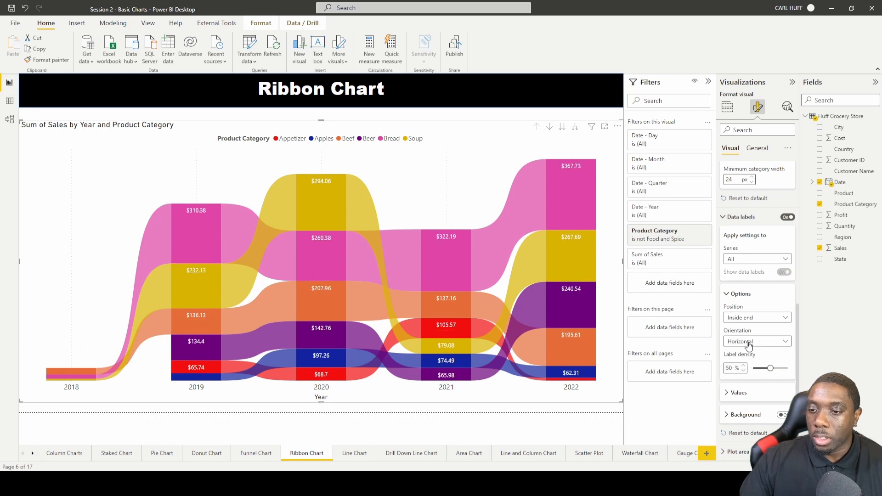
left_click(757, 341)
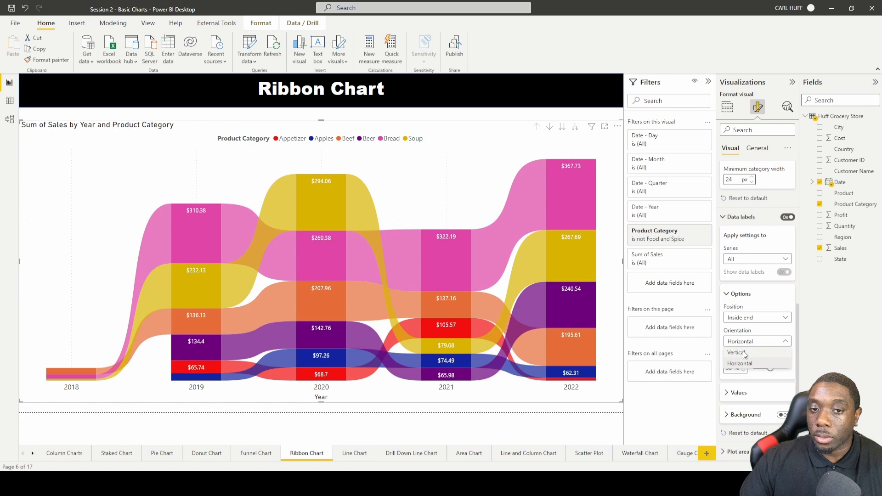
left_click(740, 363)
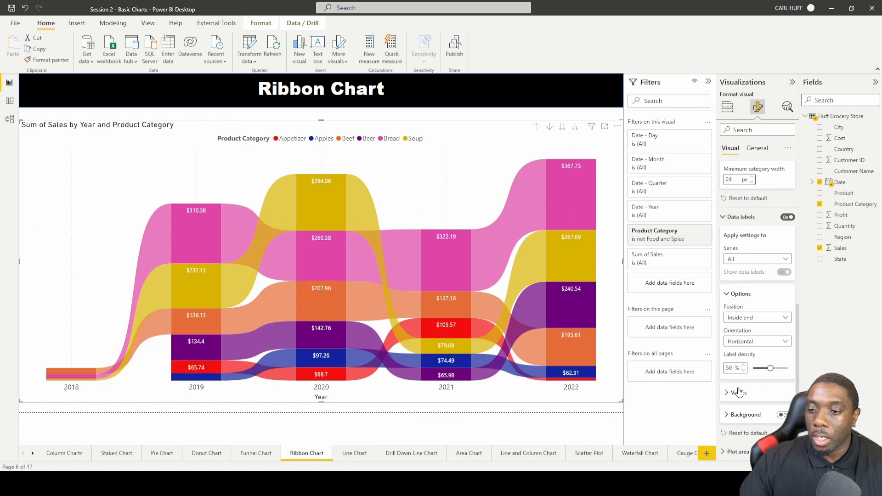
- Raise the data label Values font size from 9 to 12
left_click(738, 393)
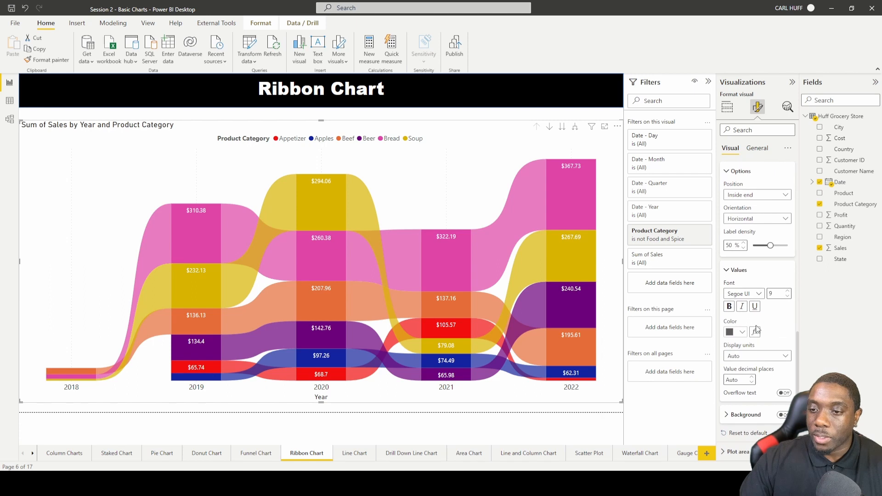
left_click(789, 291)
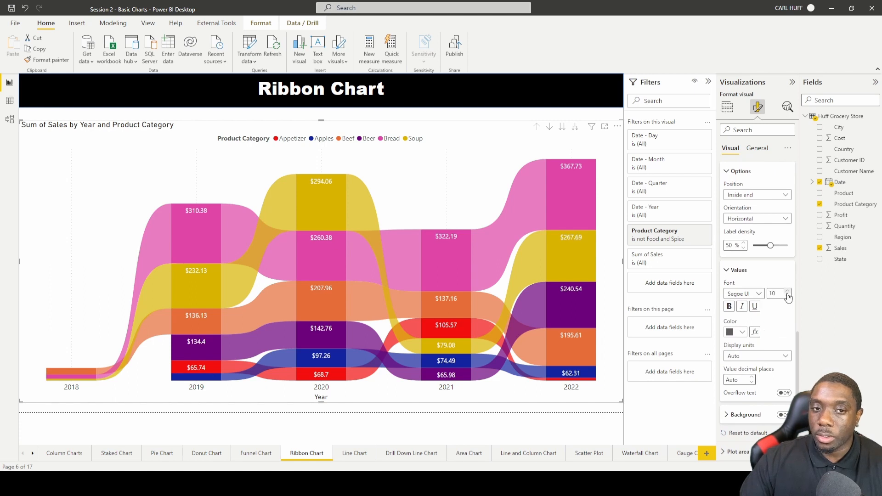
left_click(789, 291)
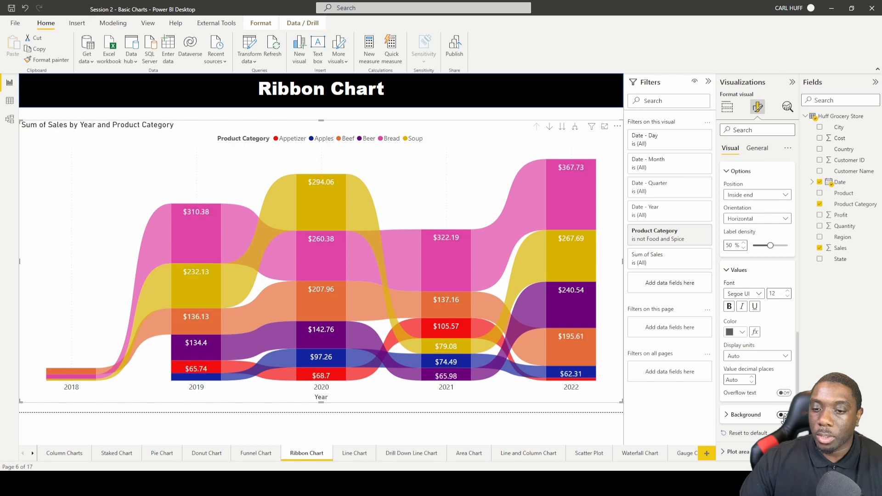
left_click(782, 415)
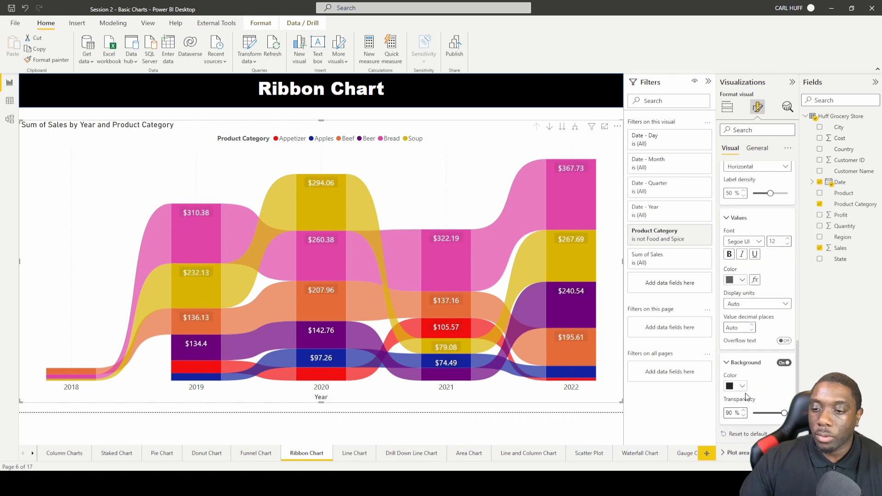
left_click(732, 386)
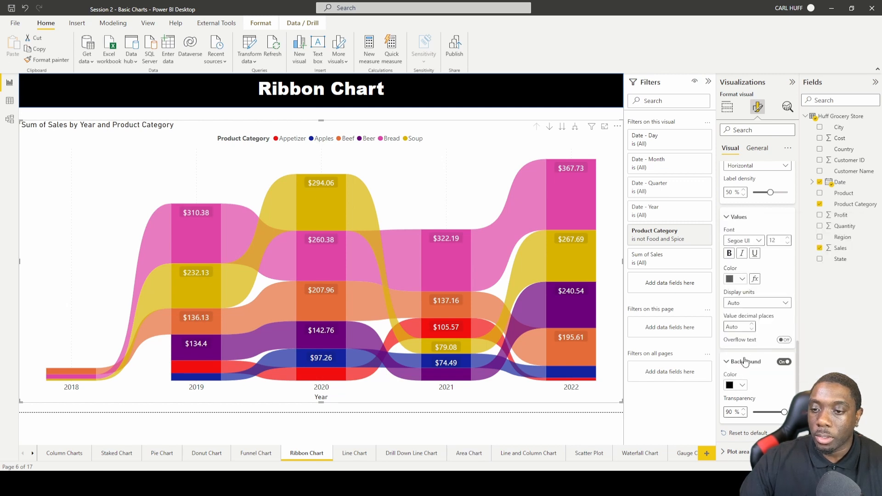
left_click(742, 385)
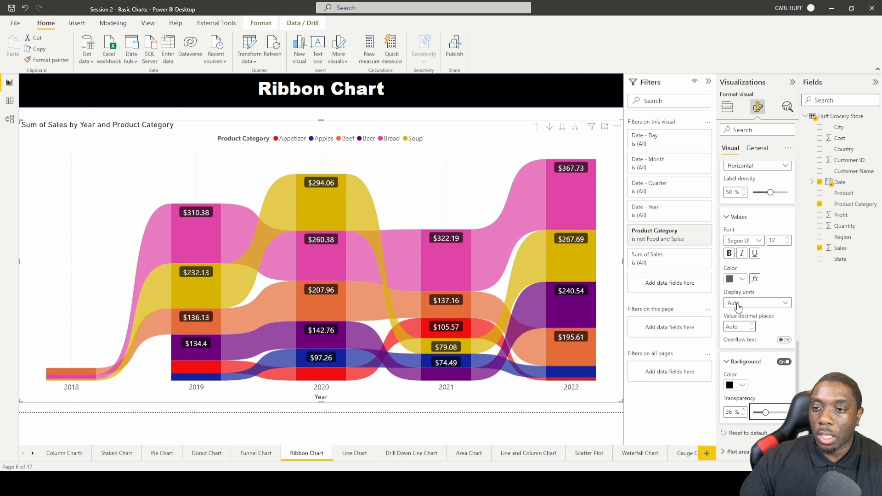
mouse_move(763, 411)
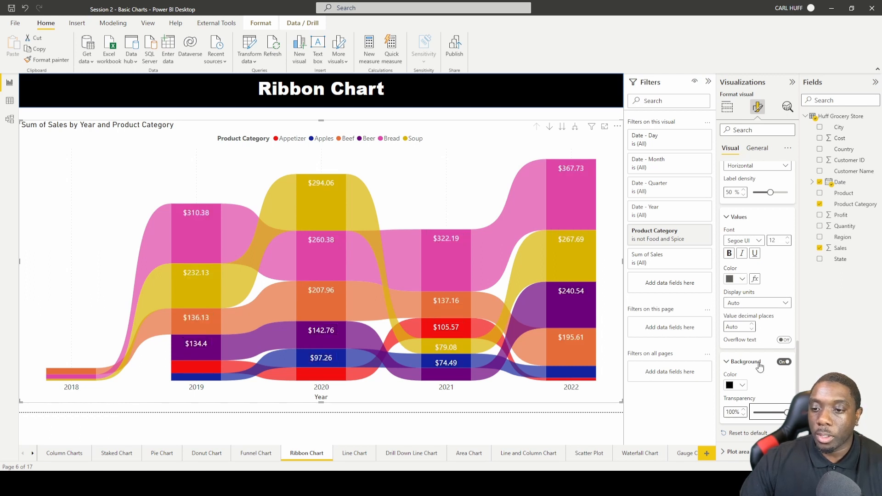
left_click(784, 362)
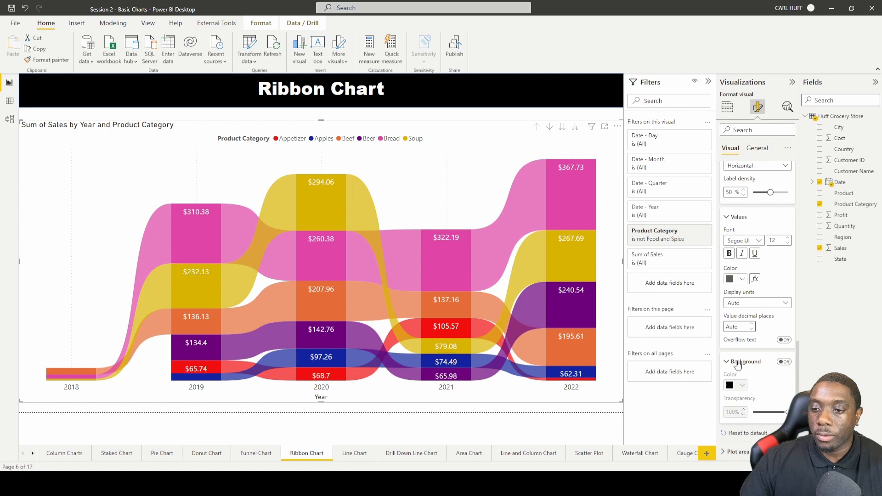